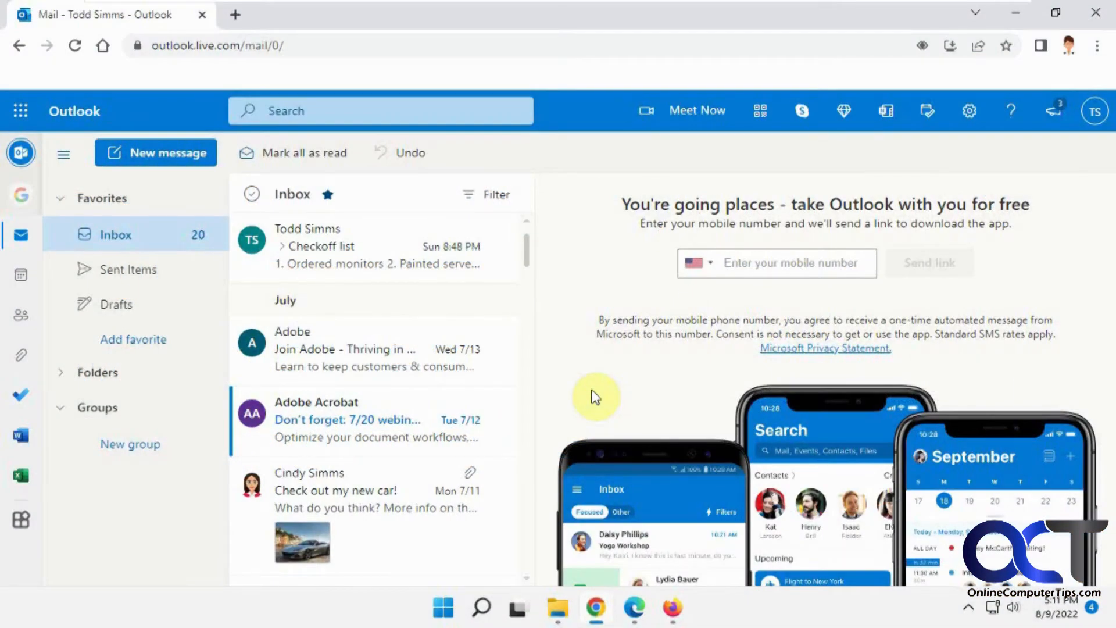
mouse_move(640, 369)
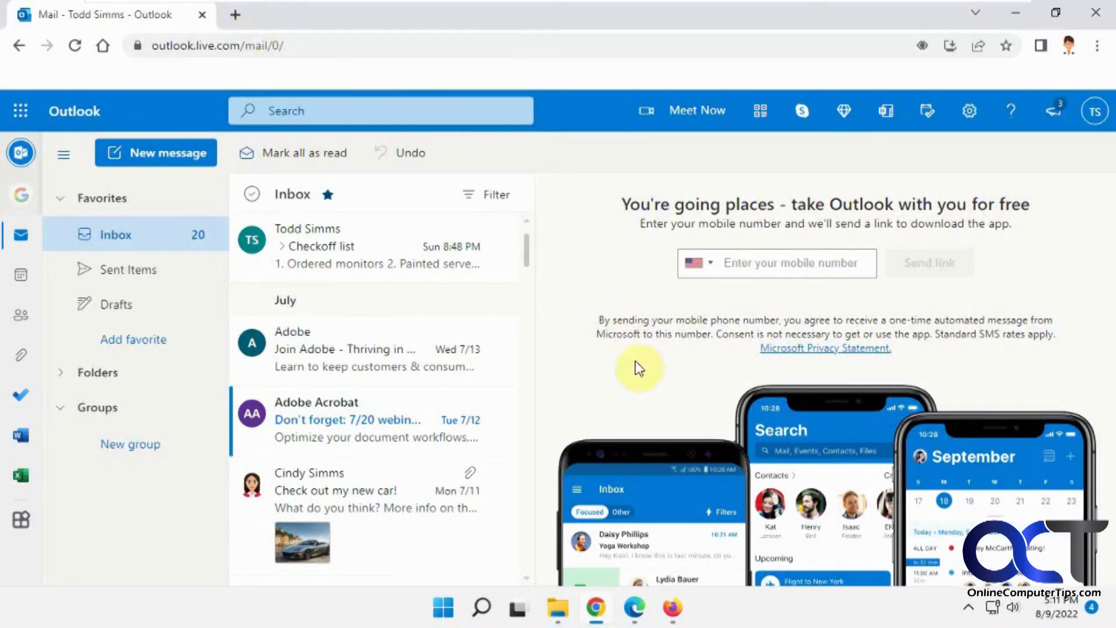
mouse_move(608, 375)
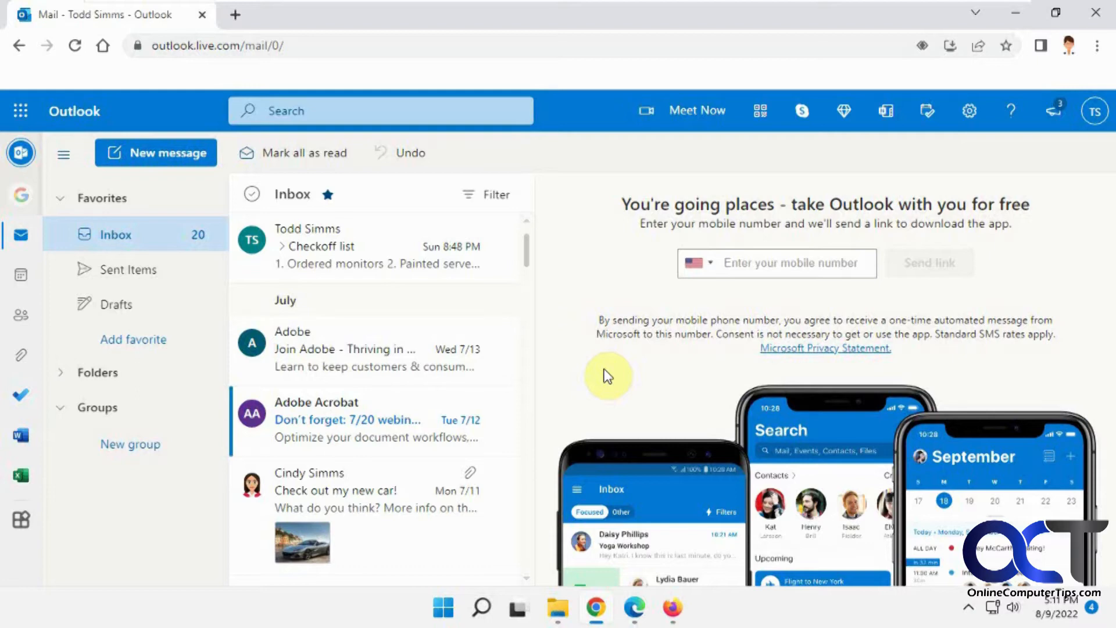
mouse_move(544, 218)
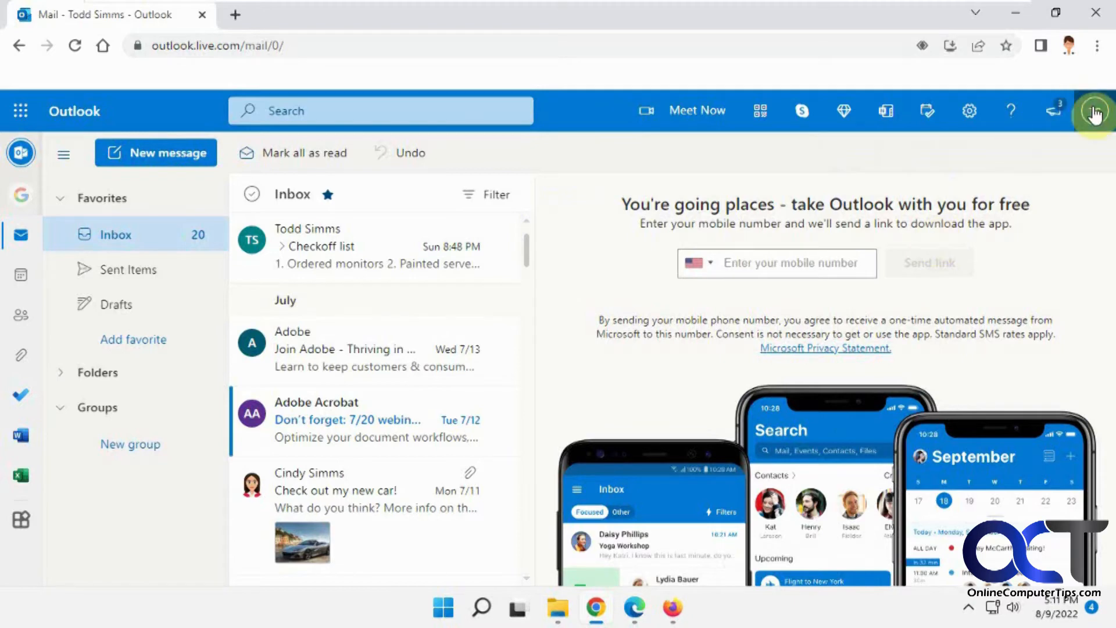
Step: Show the signed-in account card from the top-right profile avatar to see the sending account
left_click(1093, 111)
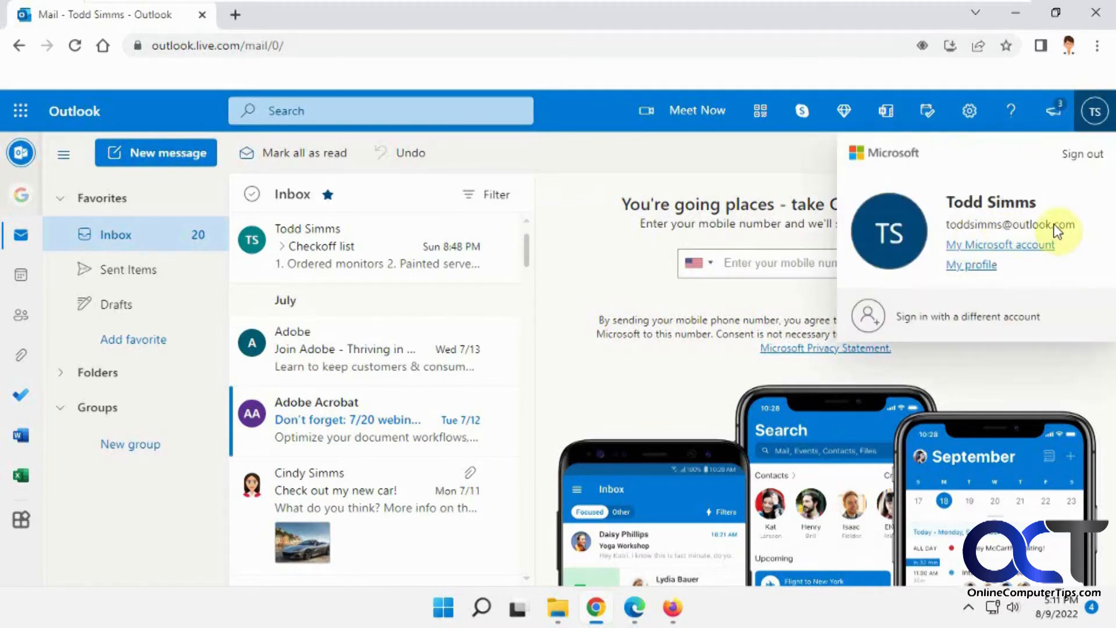
mouse_move(668, 170)
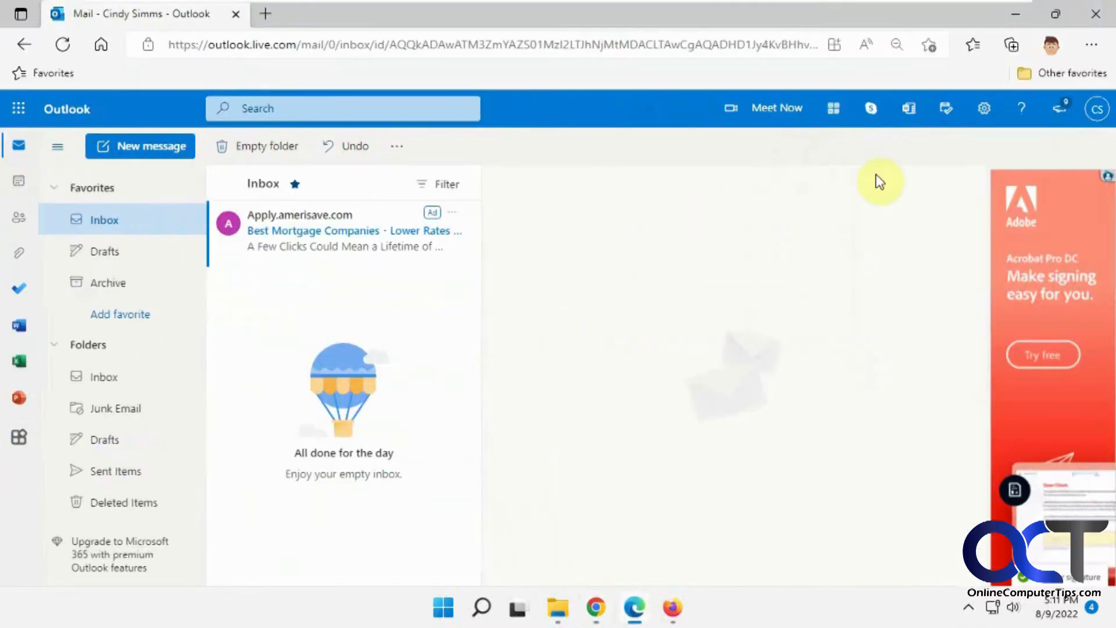
left_click(1097, 110)
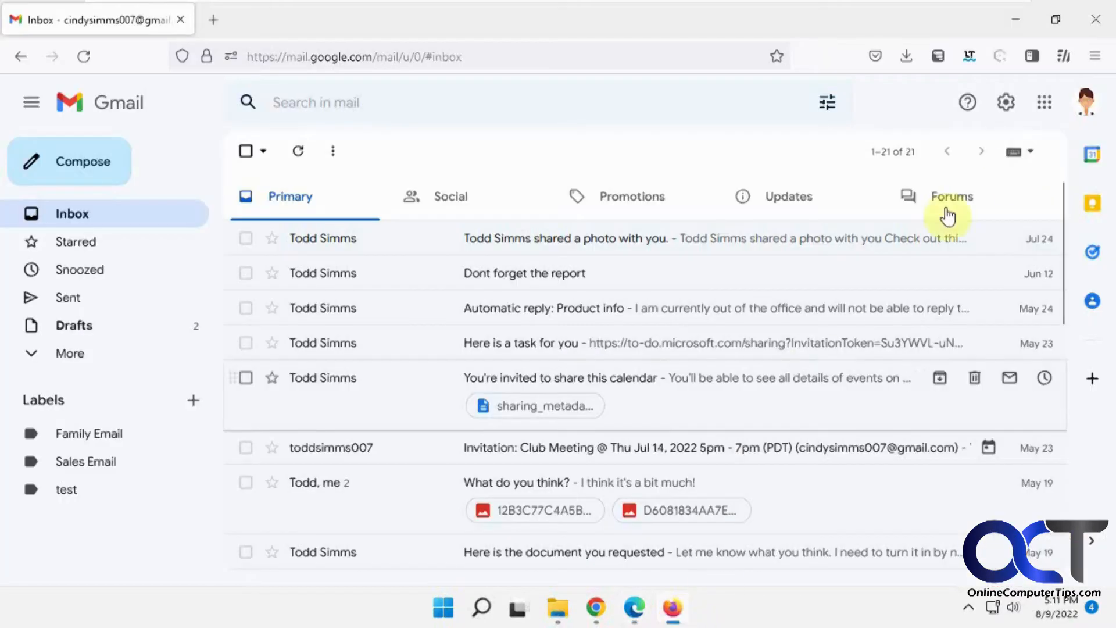
left_click(1086, 101)
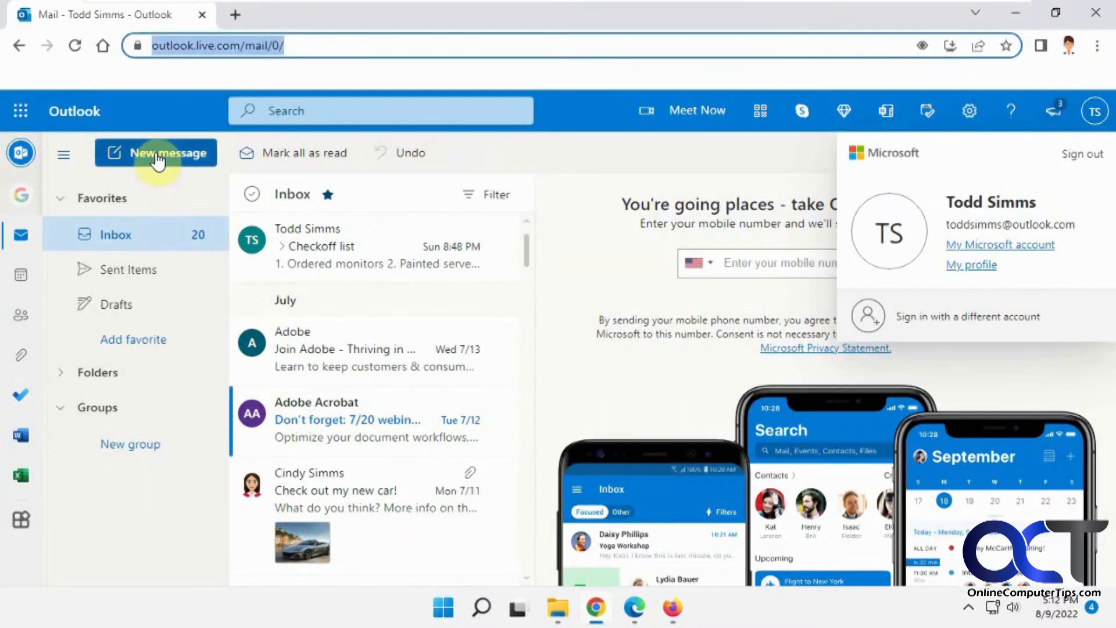
left_click(156, 153)
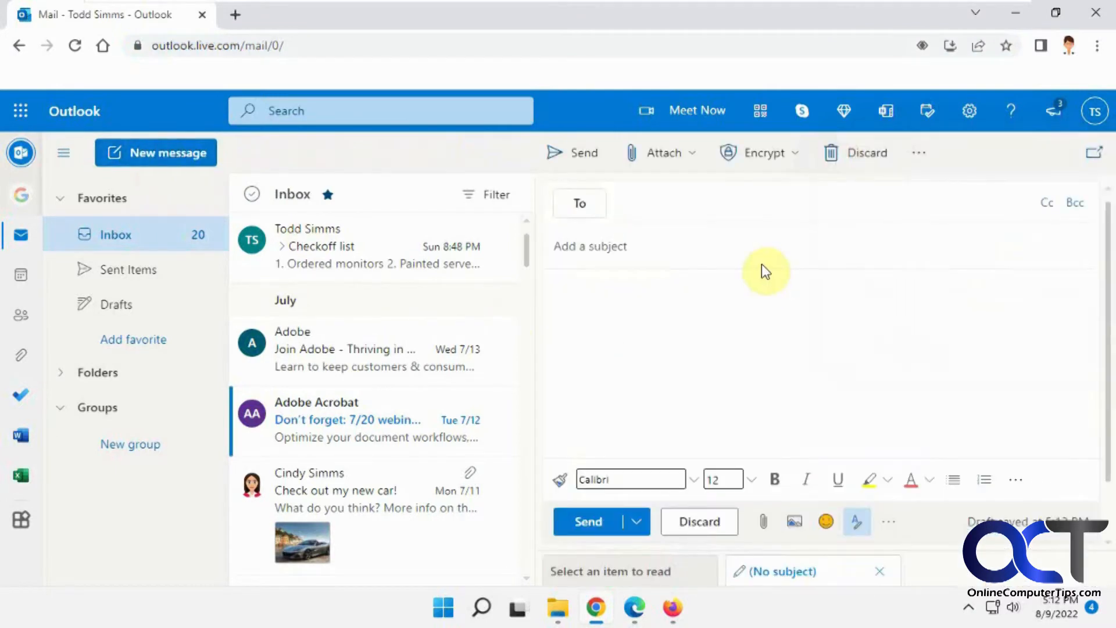
type("cind")
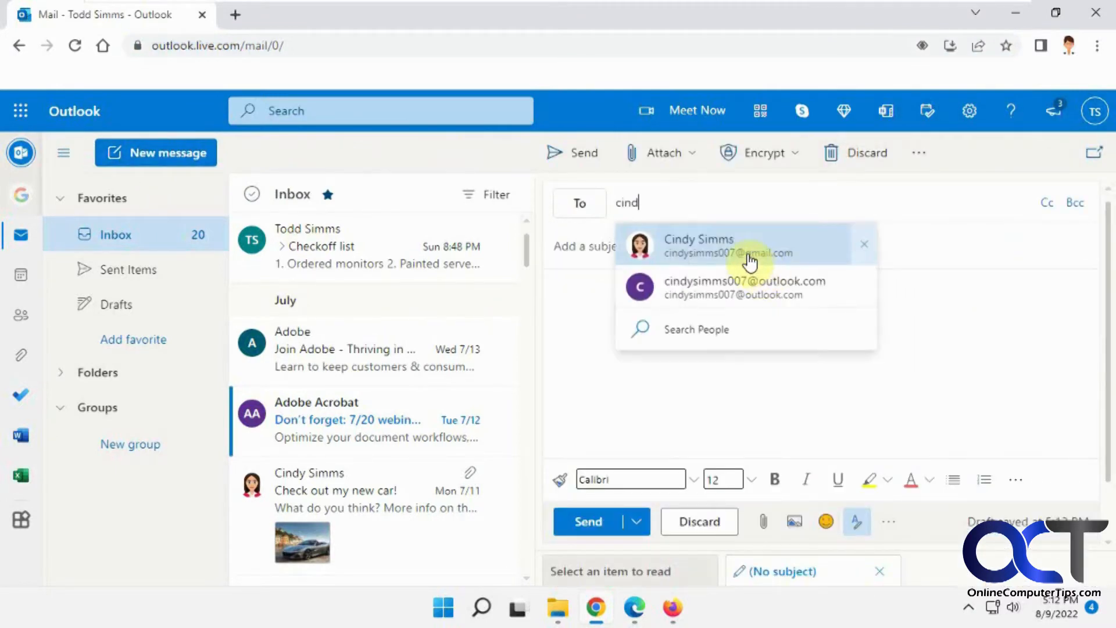
left_click(746, 244)
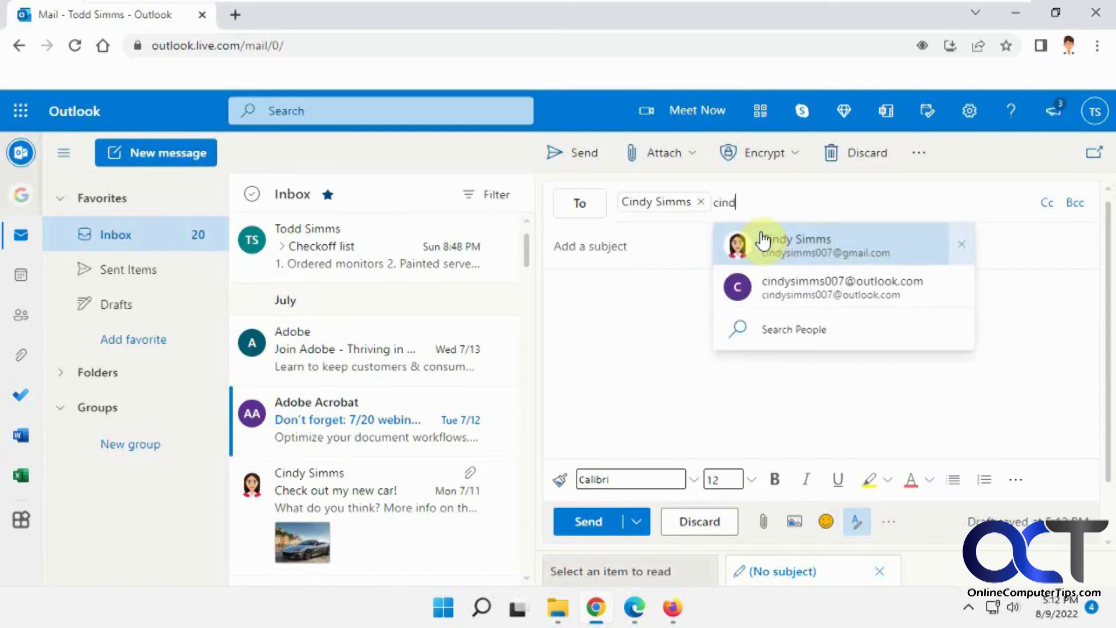
left_click(831, 287)
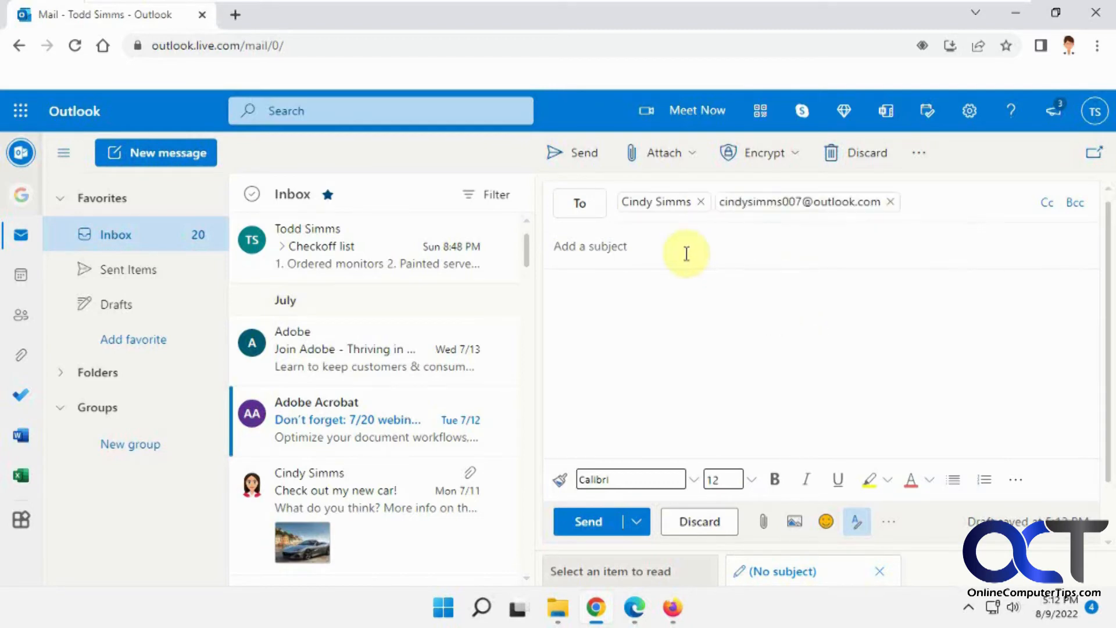
type("Confidential!")
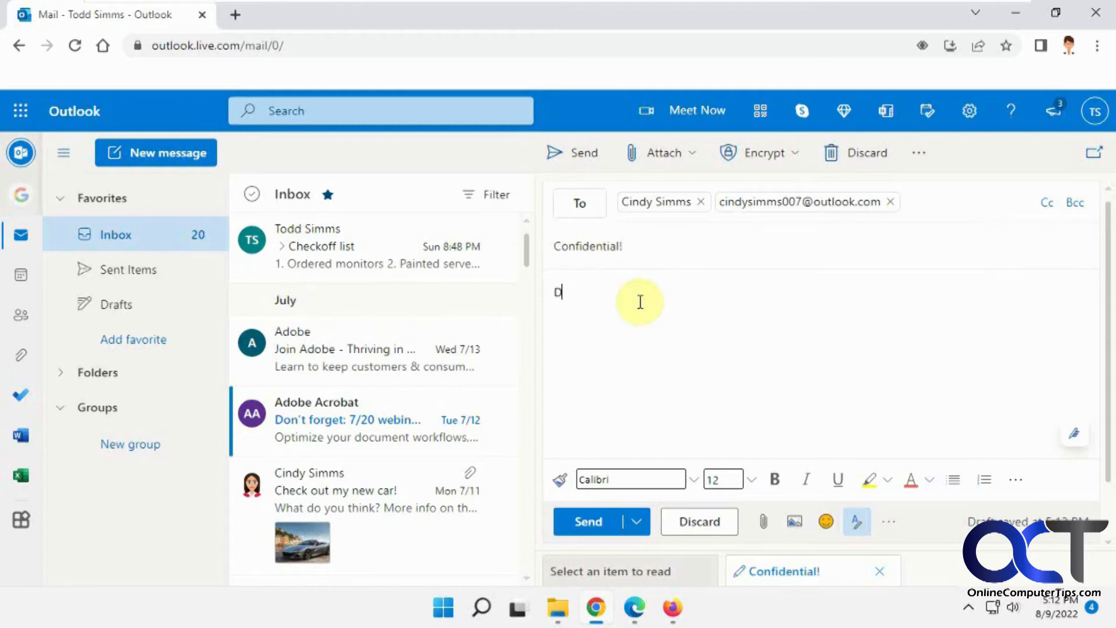
type("ont share this!")
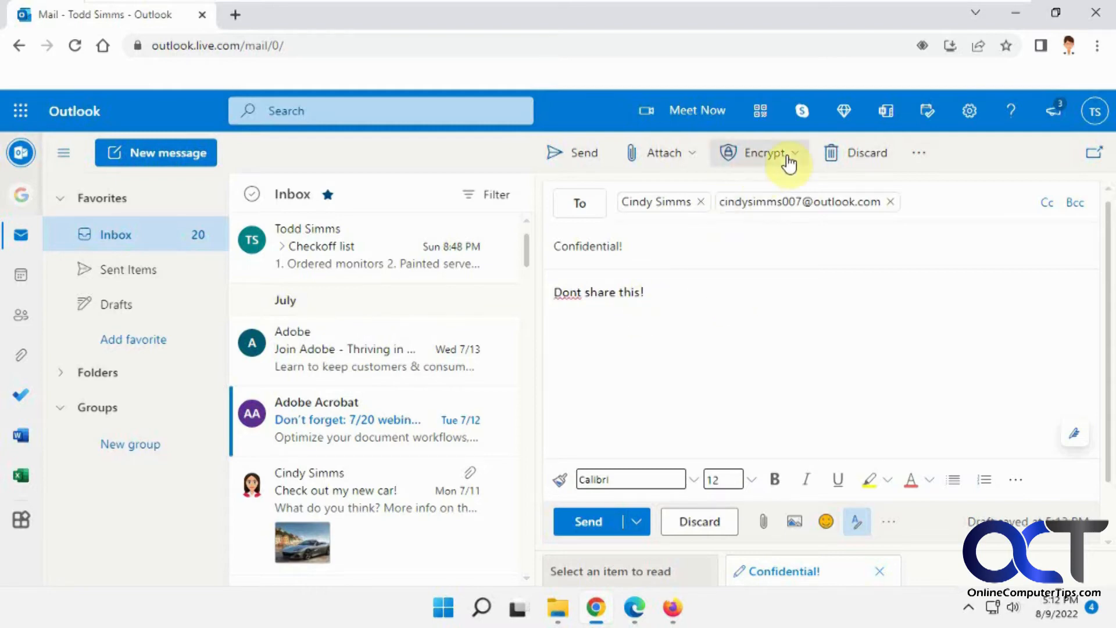
Step: Apply the Encrypt & Prevent Forwarding option to the draft
left_click(794, 153)
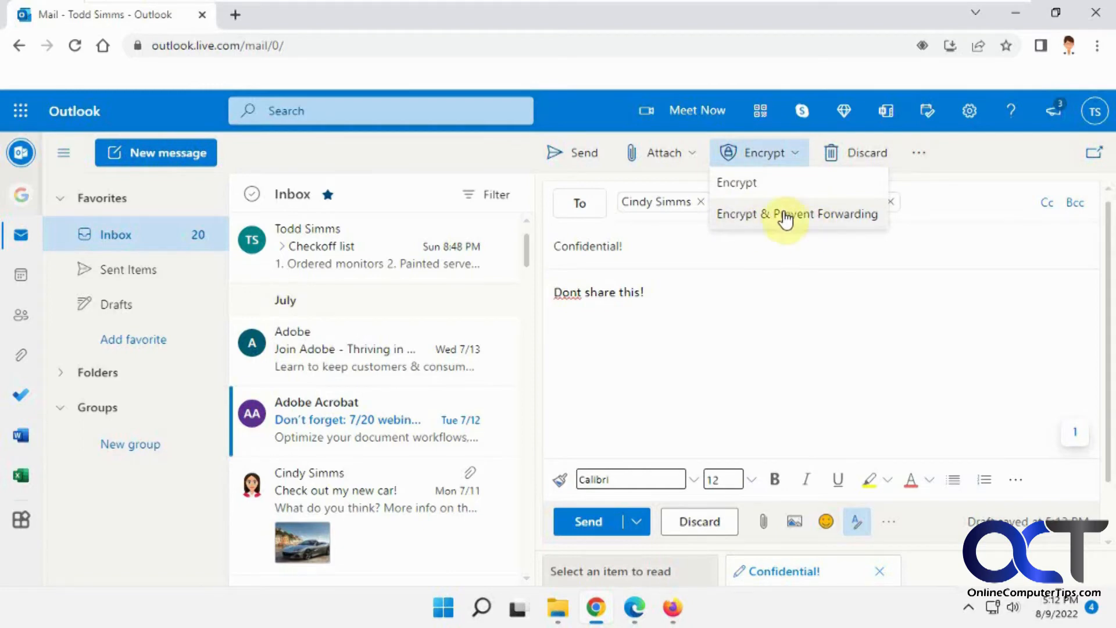
left_click(796, 214)
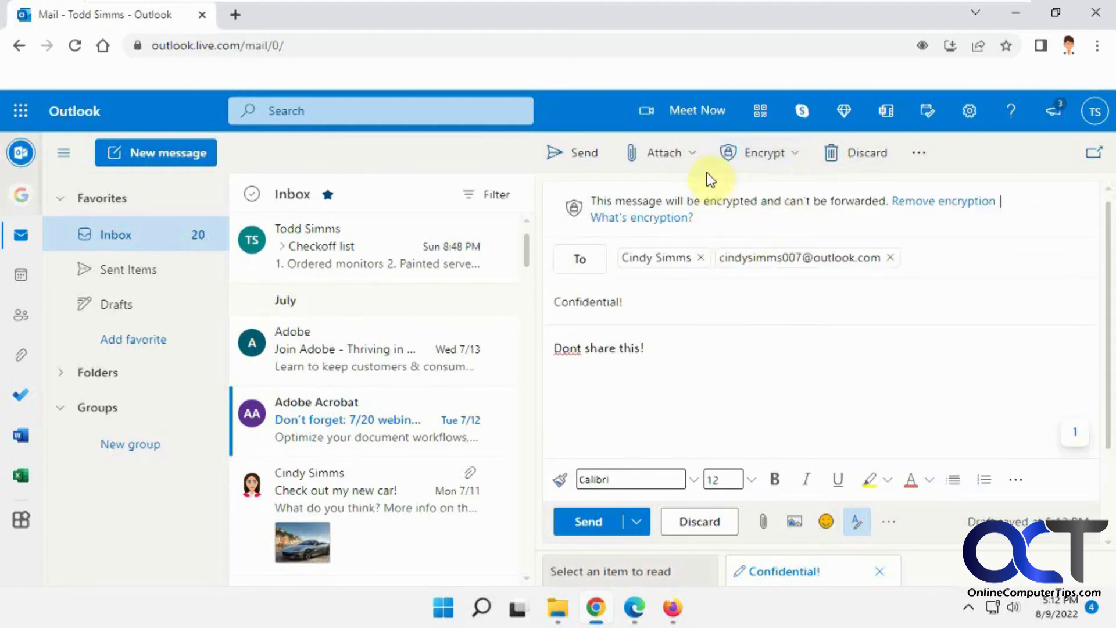
Step: Attach Brochure.docx to the draft by browsing this computer
left_click(664, 153)
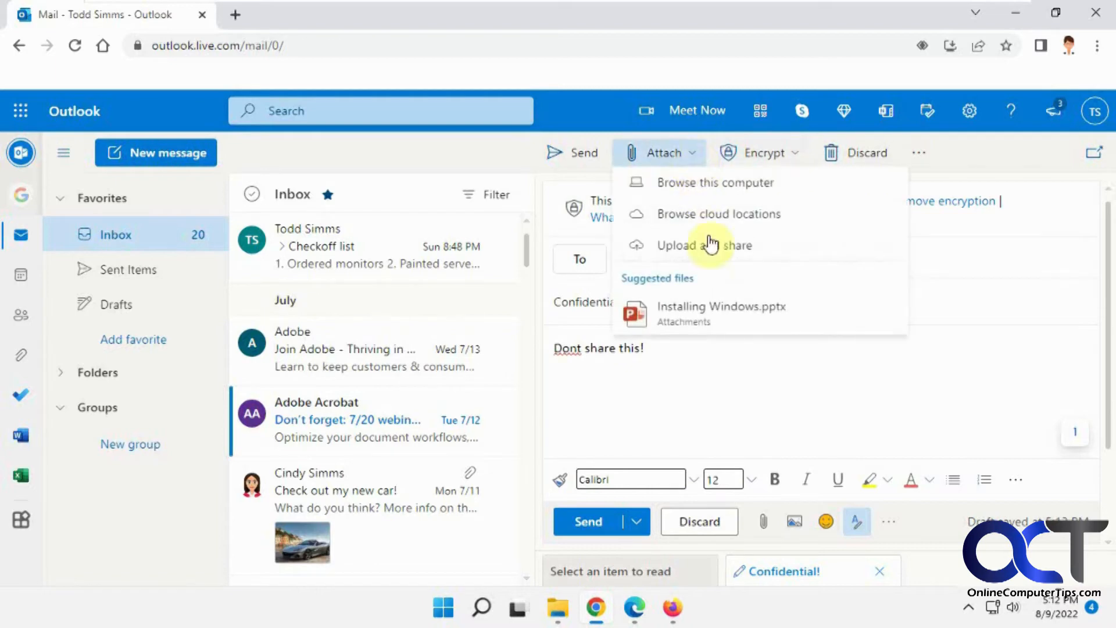
left_click(715, 182)
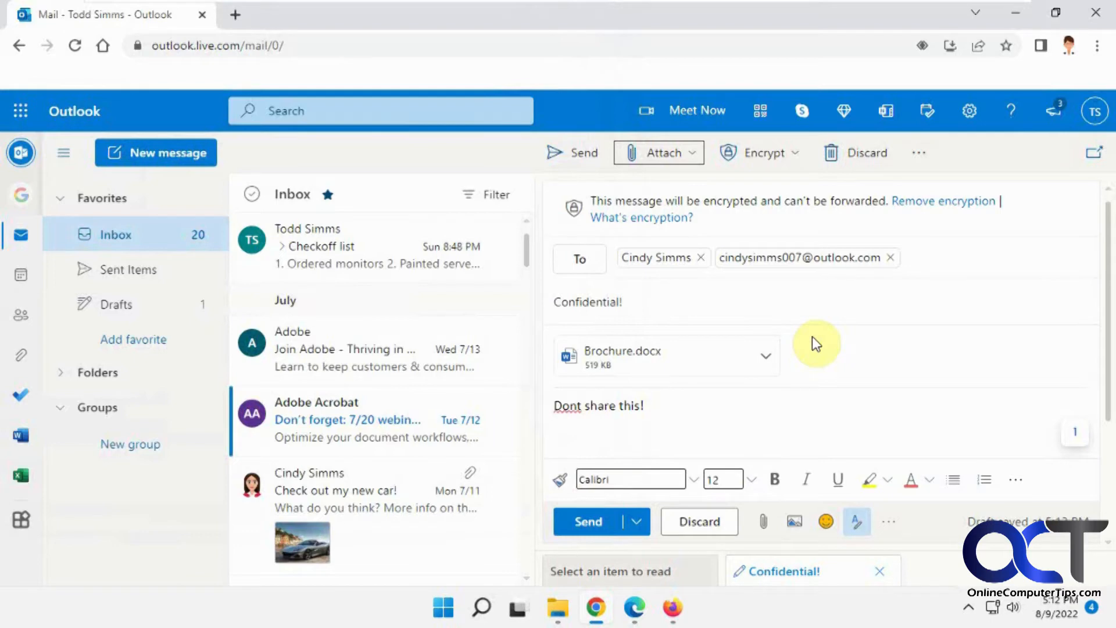
mouse_move(842, 356)
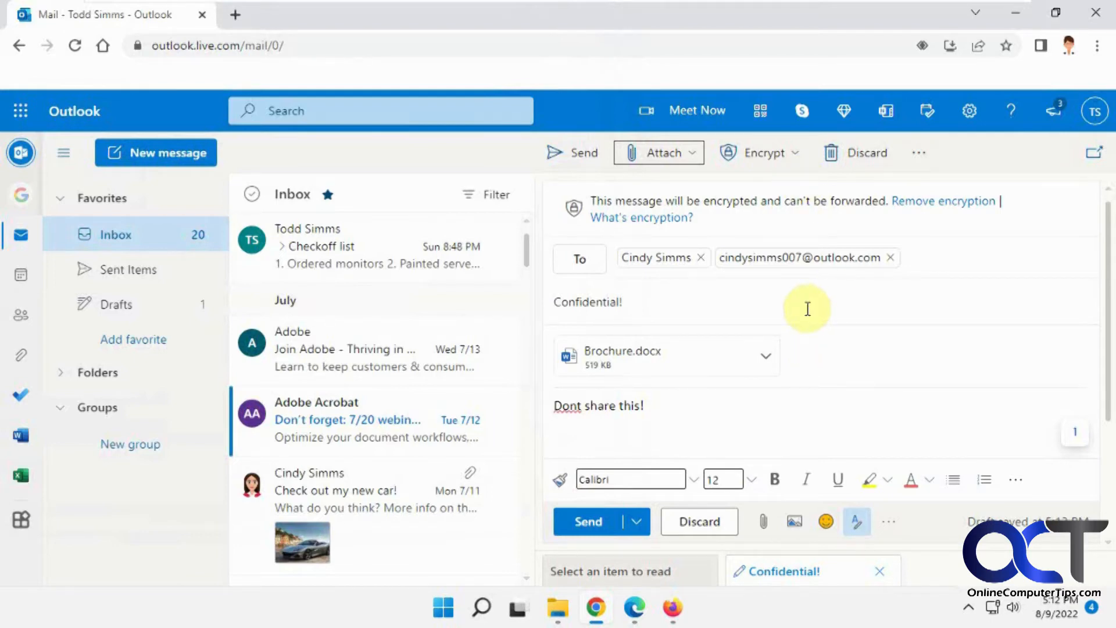
mouse_move(832, 327)
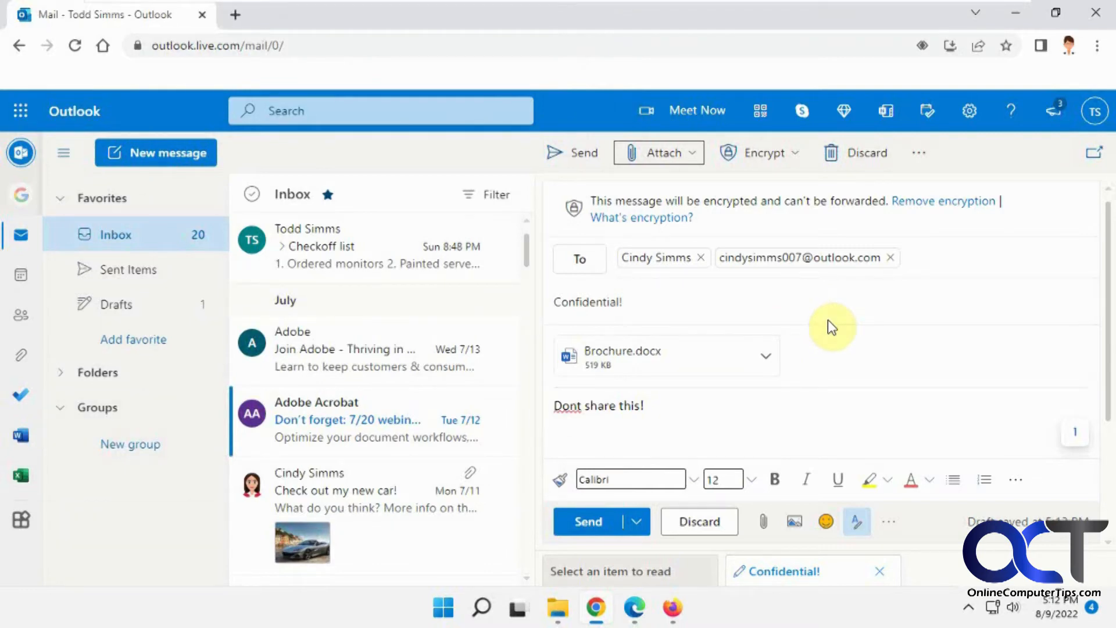
mouse_move(866, 341)
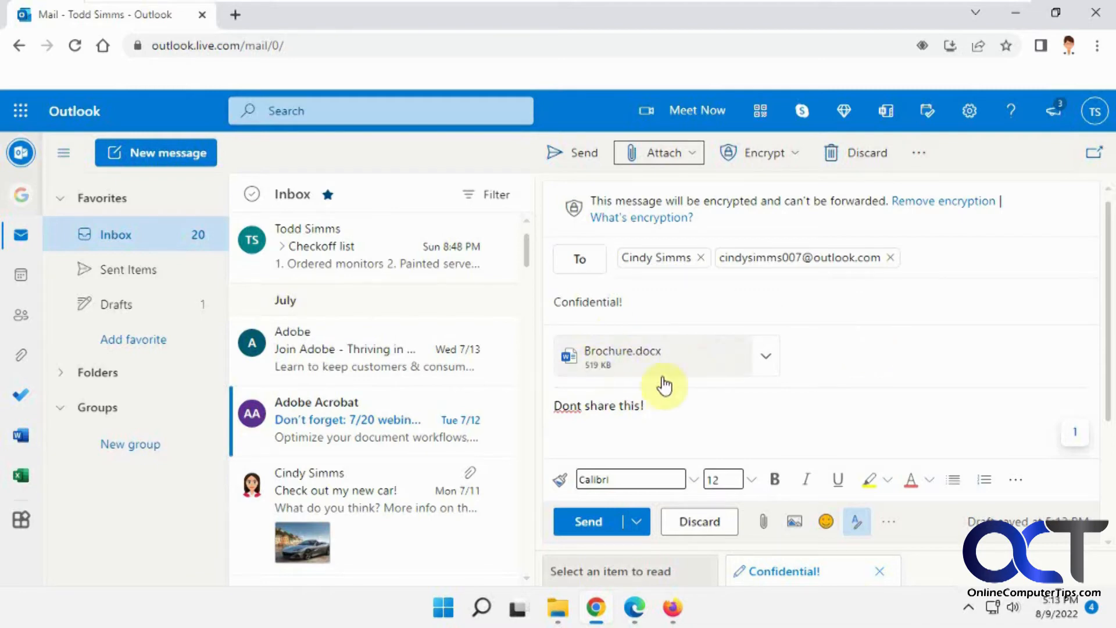
mouse_move(832, 361)
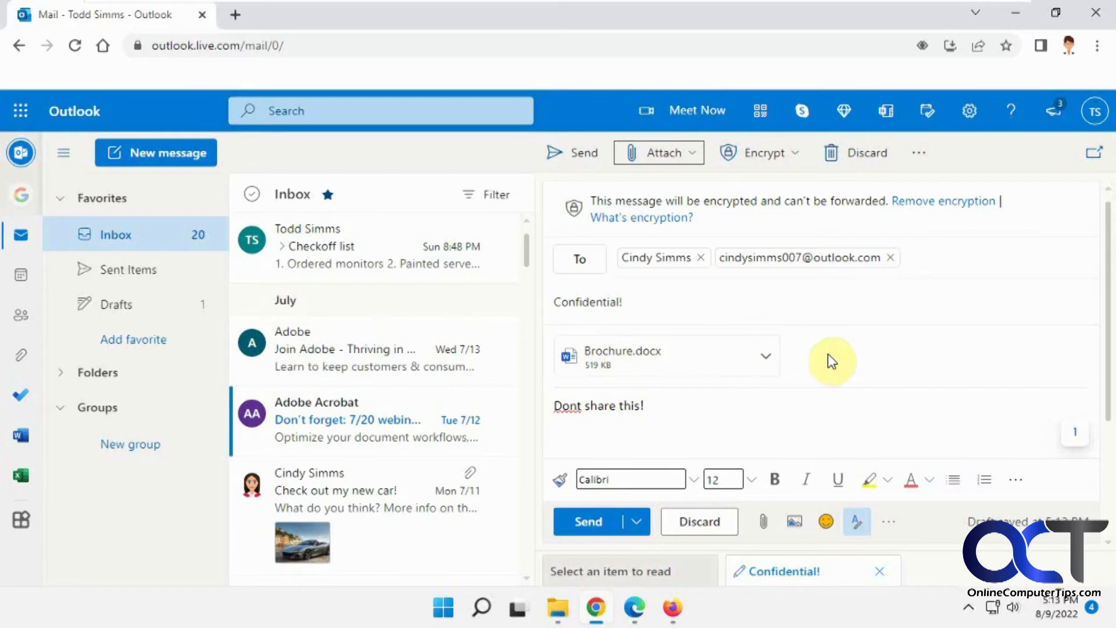
mouse_move(745, 434)
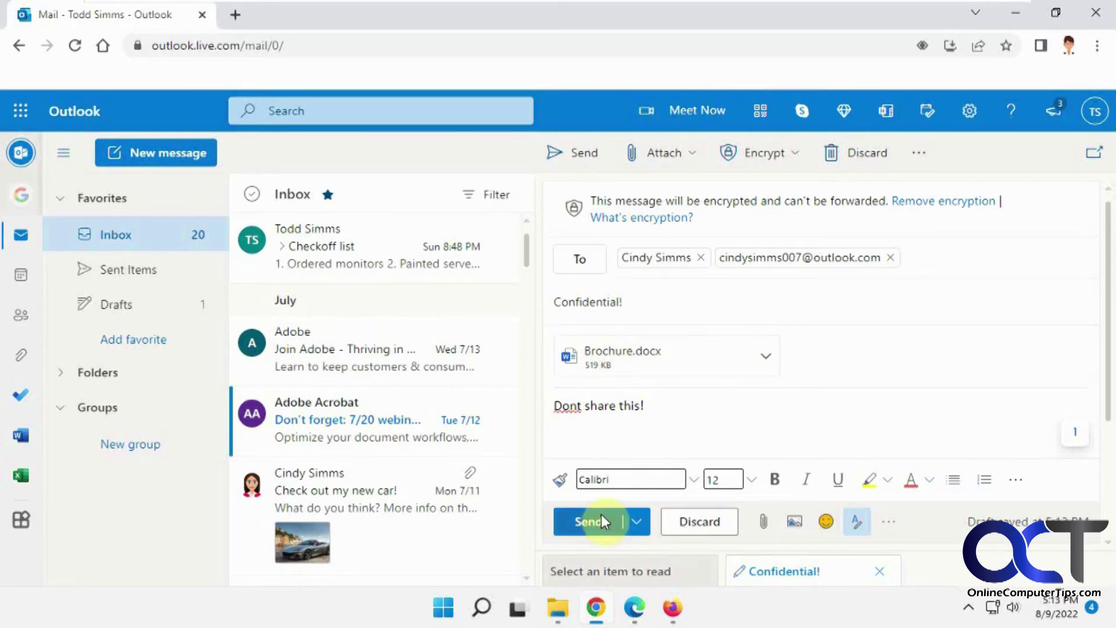
Step: Send the encrypted email, then open the arrived Confidential! message in full view
left_click(591, 522)
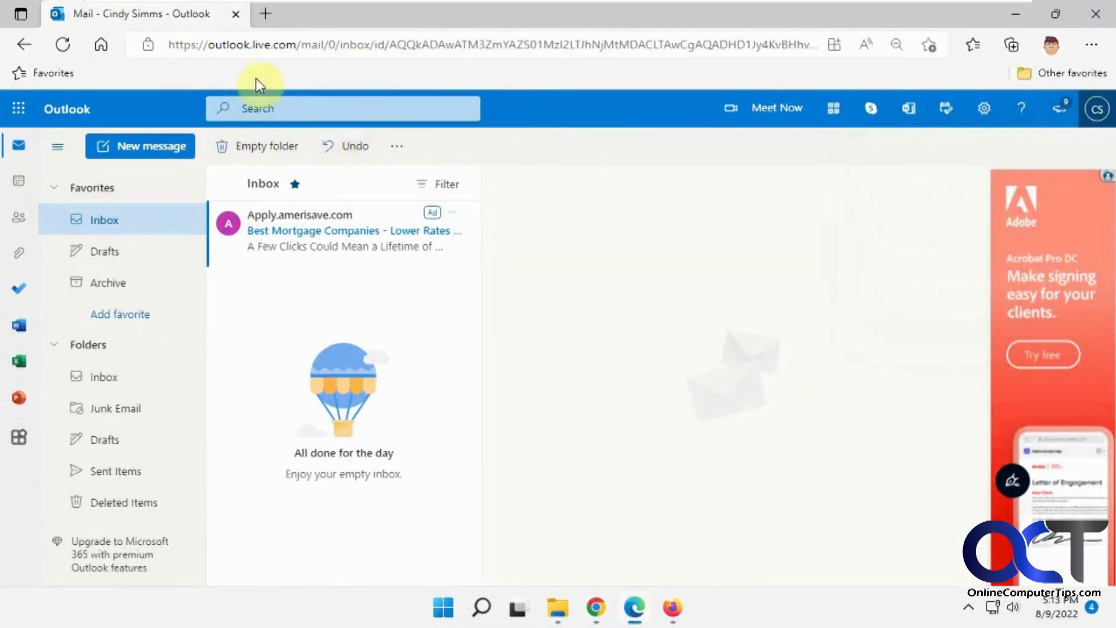
mouse_move(423, 341)
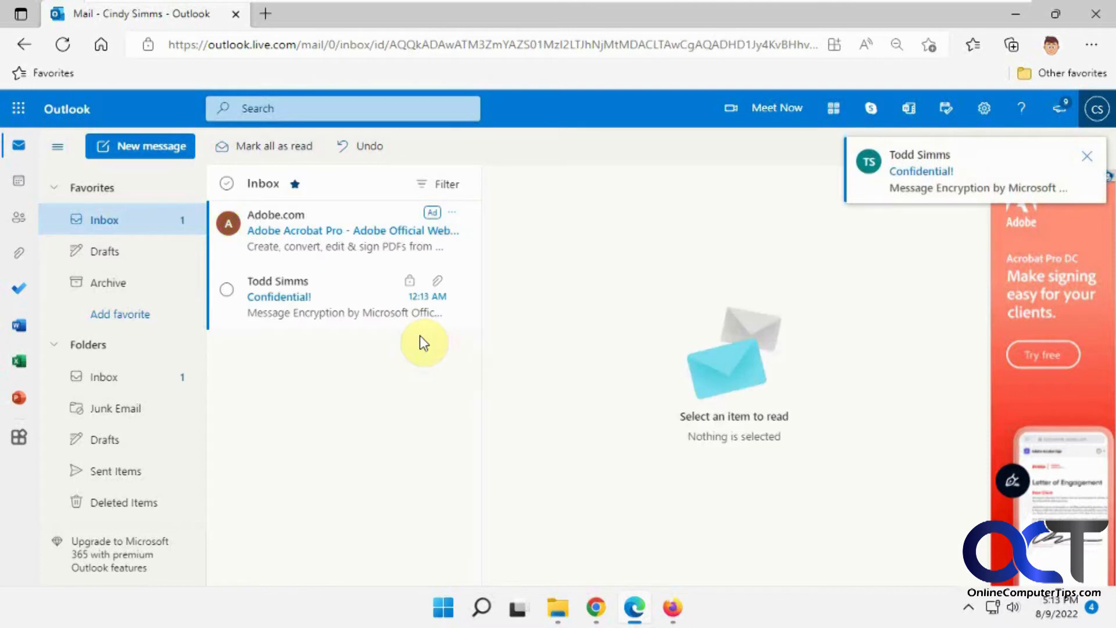
left_click(302, 311)
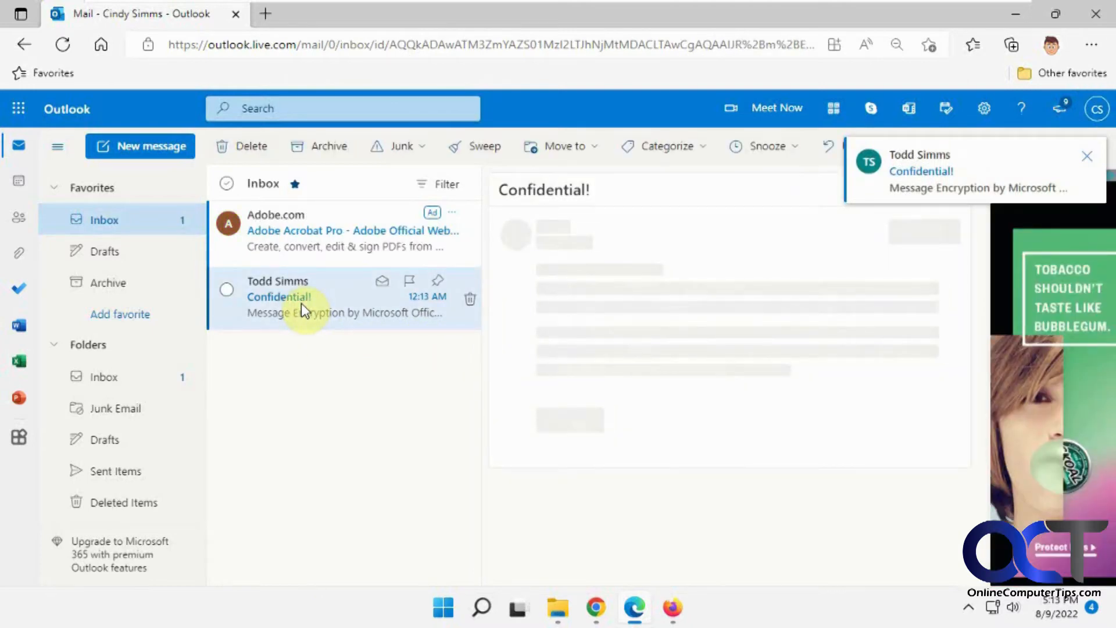
left_click(279, 297)
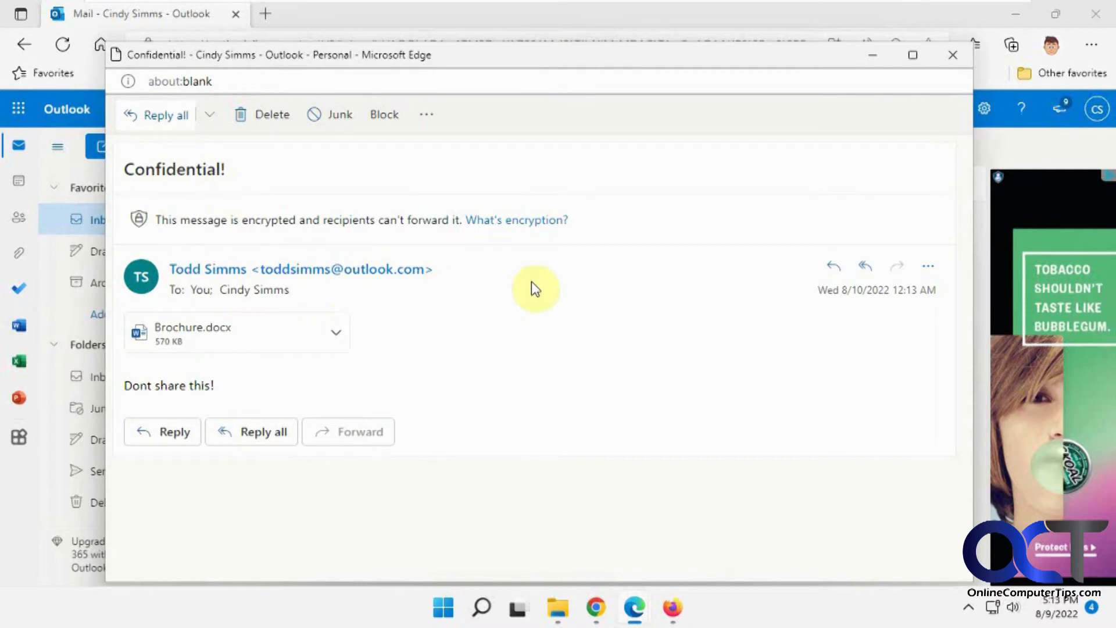
mouse_move(382, 318)
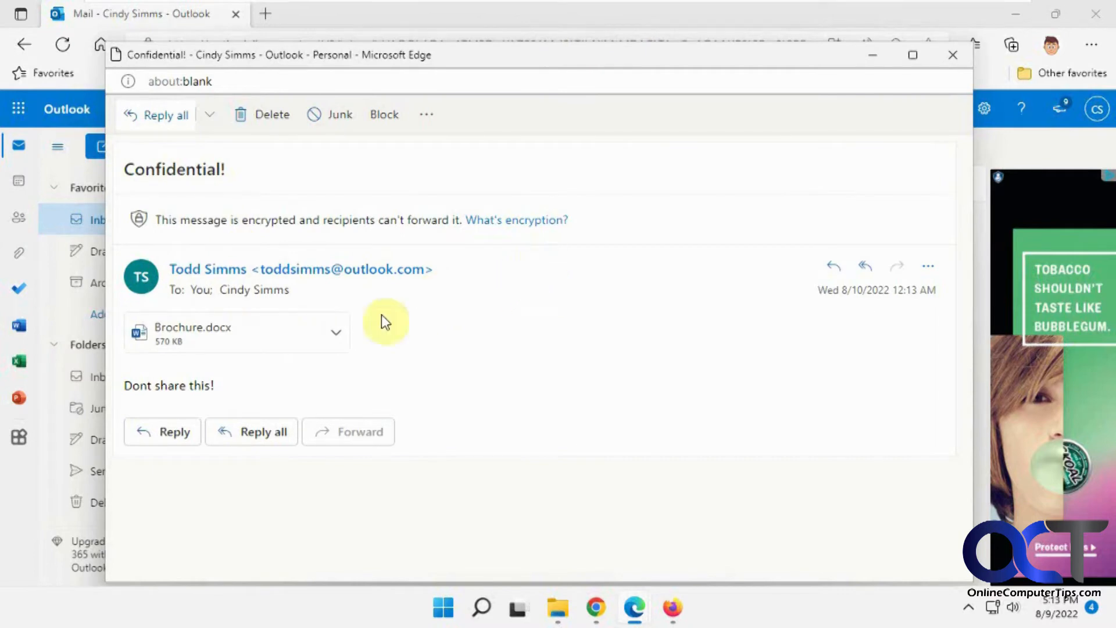
Step: Preview Brochure.docx, then download it and save a copy to the desktop
left_click(192, 330)
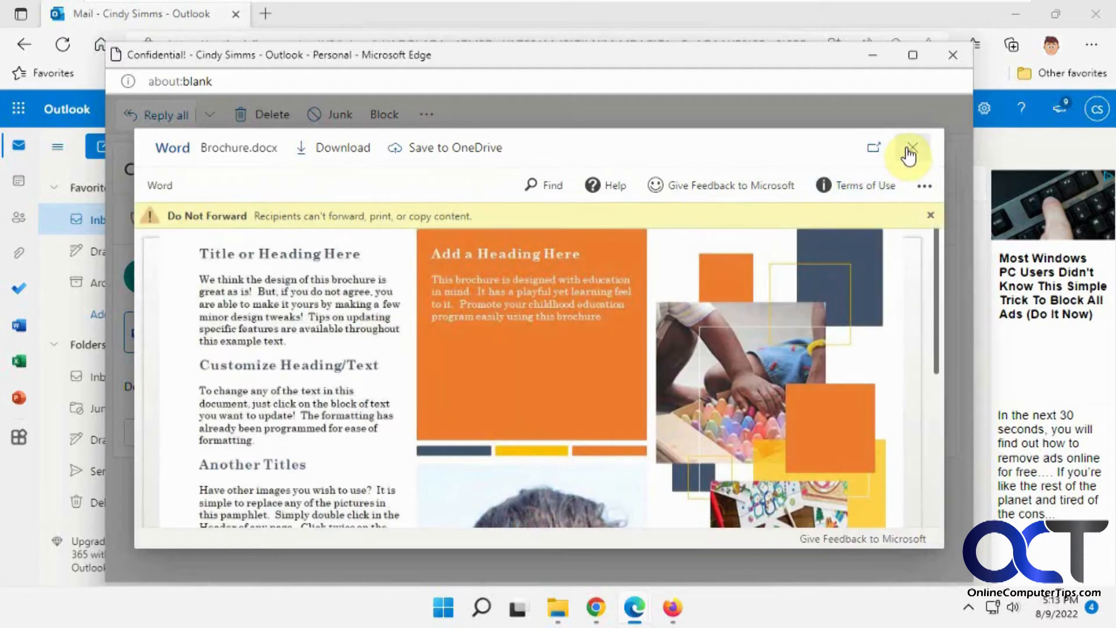
left_click(911, 150)
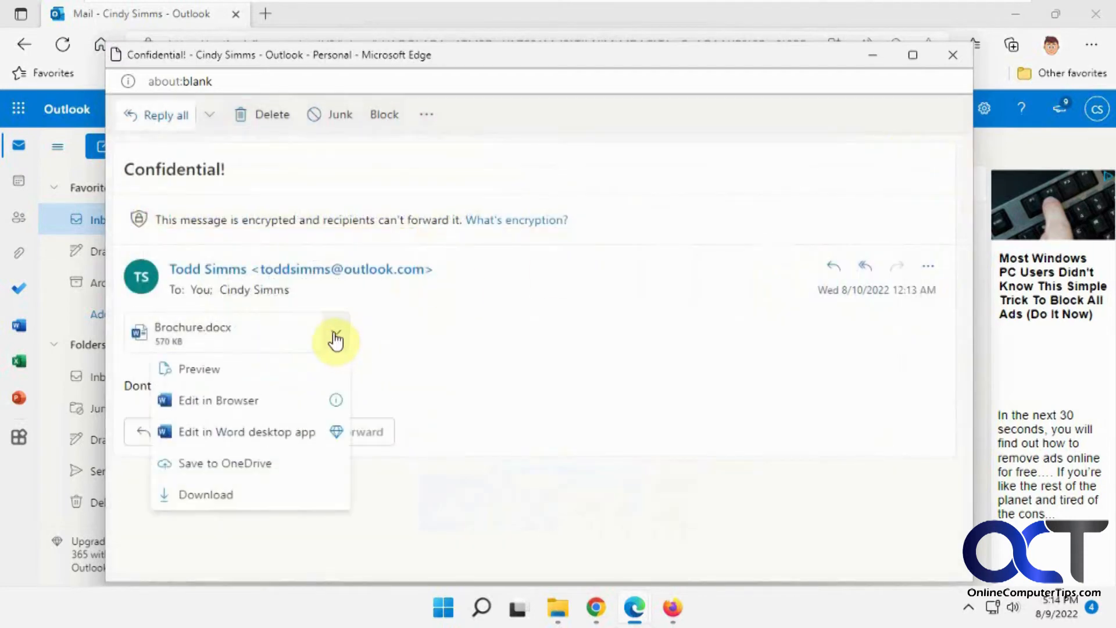
left_click(223, 495)
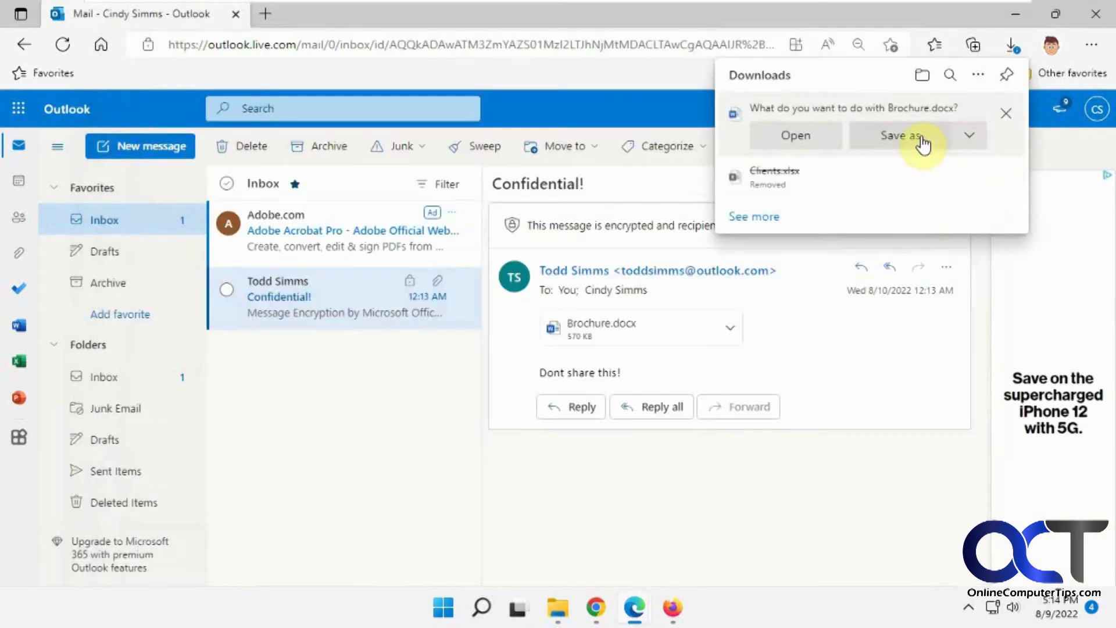
left_click(901, 135)
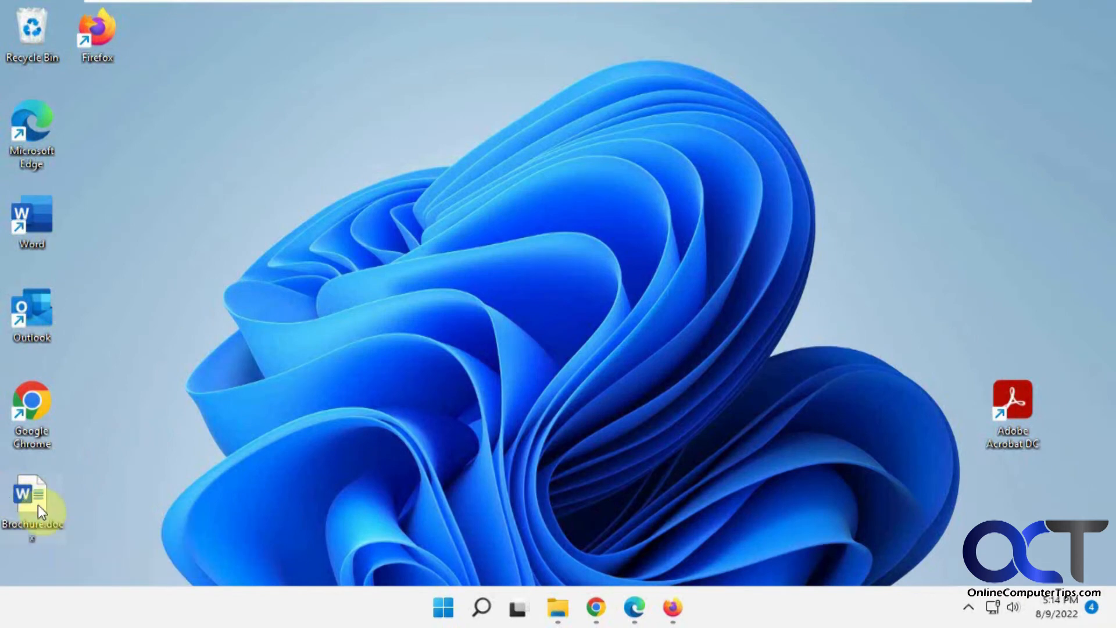
Step: Open the desktop Brochure.docx in Word, which shows the no-permission warning
double_click(30, 499)
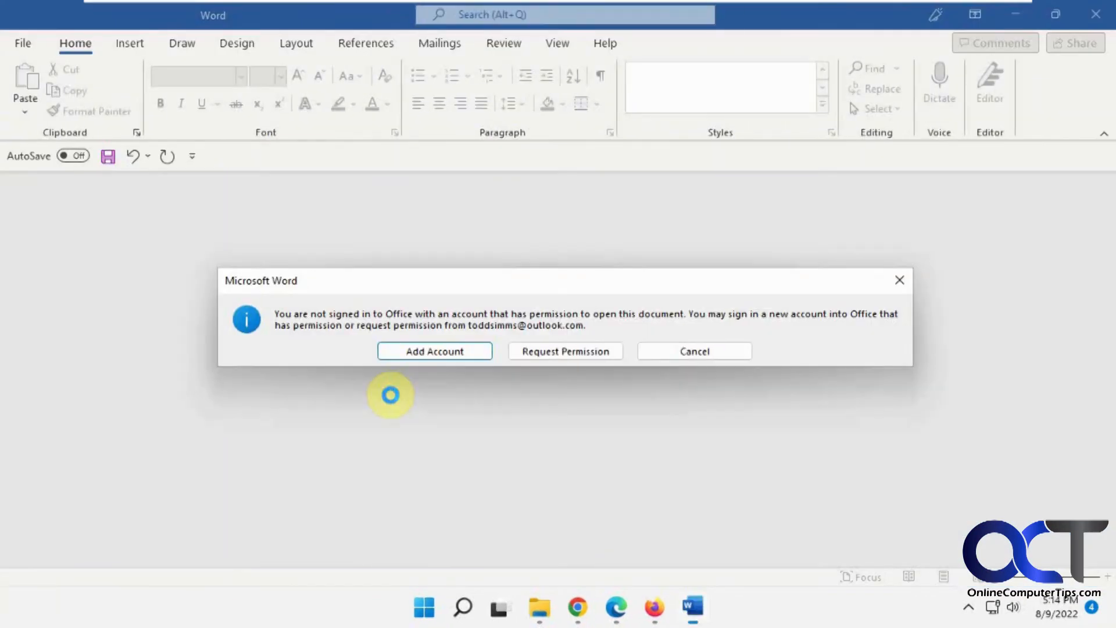
mouse_move(572, 282)
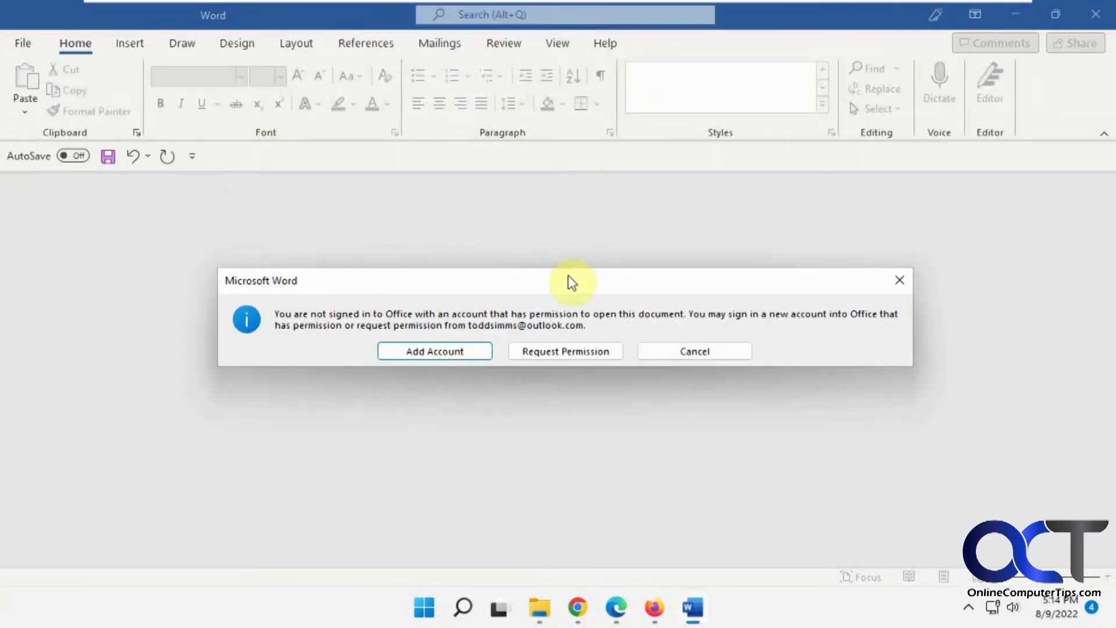
mouse_move(631, 277)
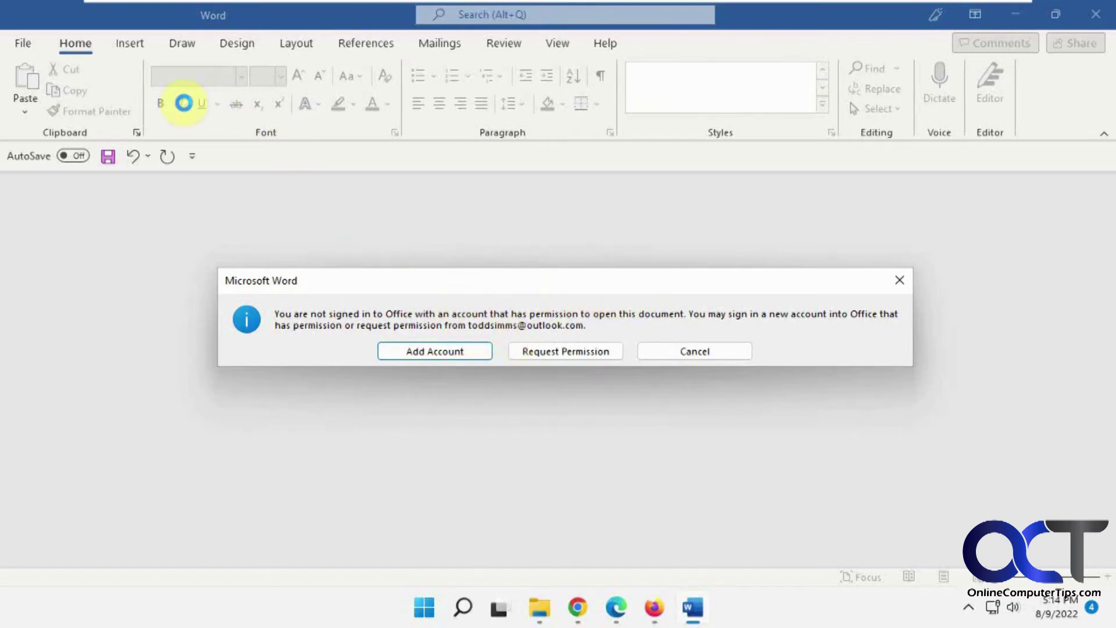
mouse_move(484, 396)
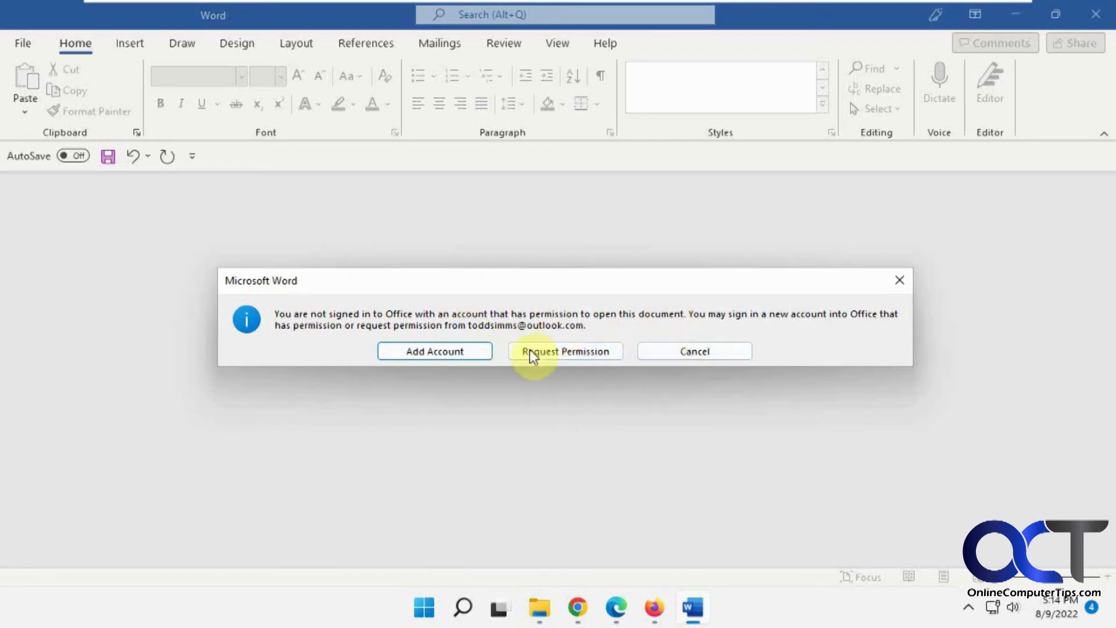
mouse_move(442, 351)
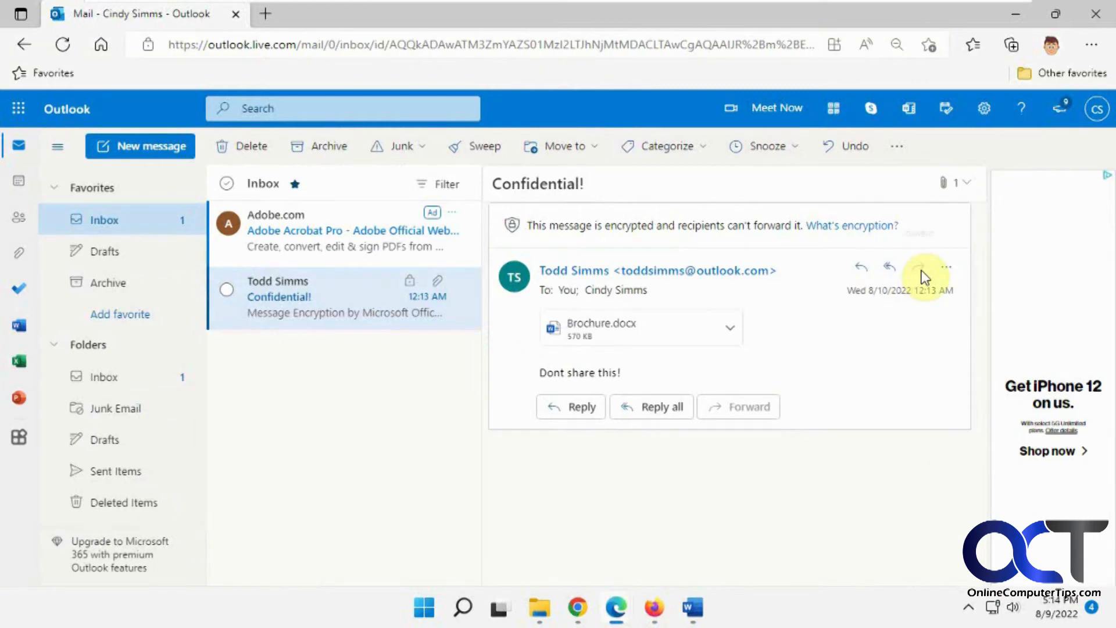
mouse_move(918, 267)
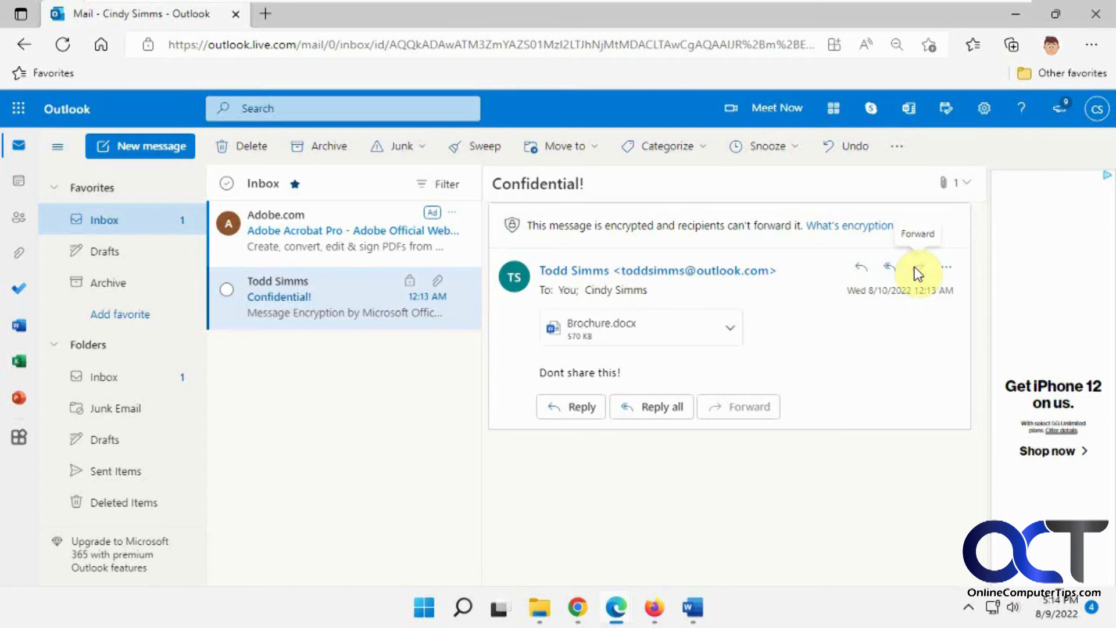
mouse_move(903, 285)
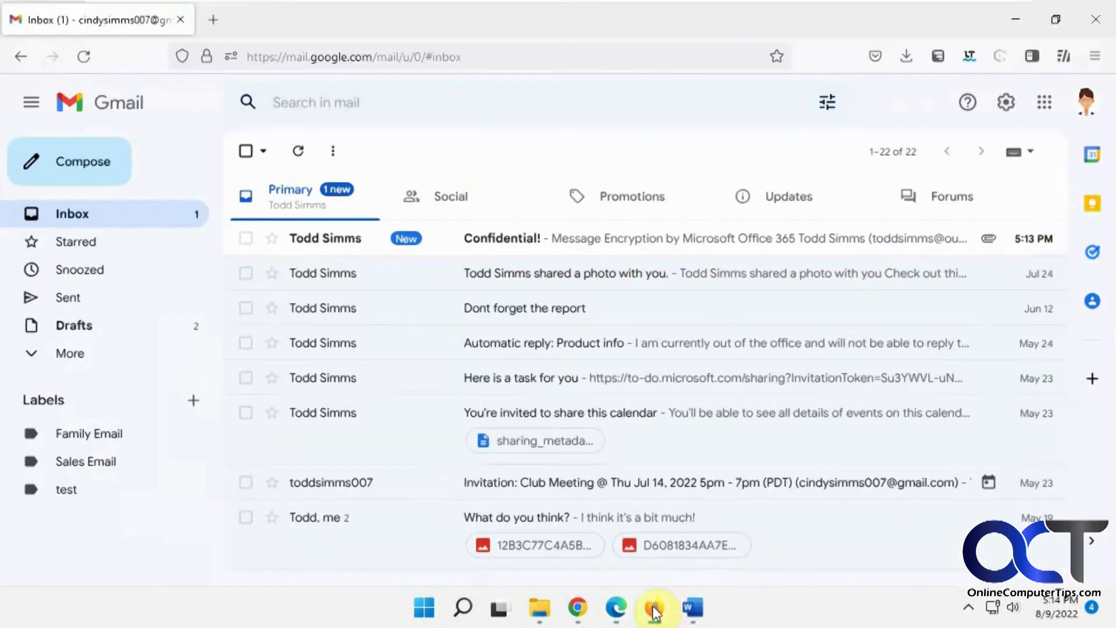
mouse_move(517, 235)
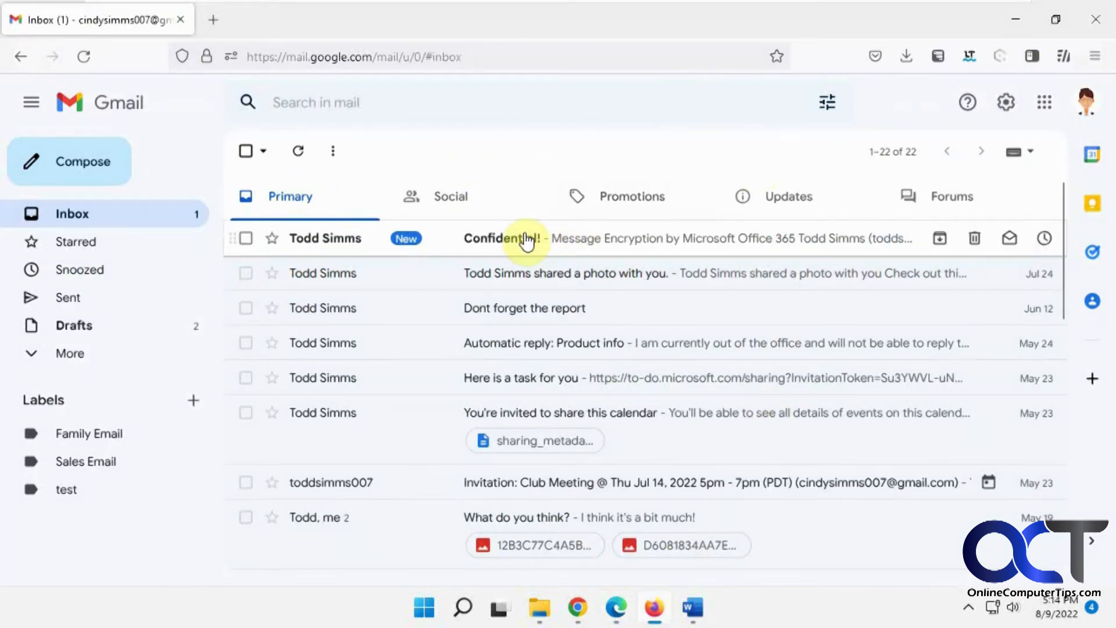
Step: Open the Confidential! email in the Gmail inbox to see its encryption notice
left_click(504, 238)
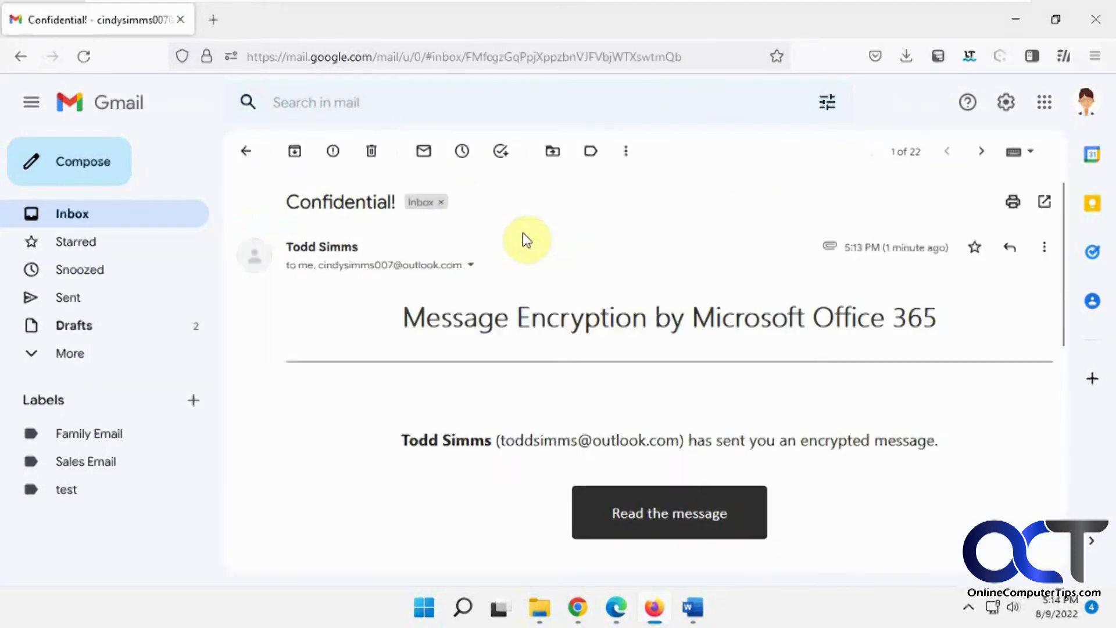
mouse_move(682, 229)
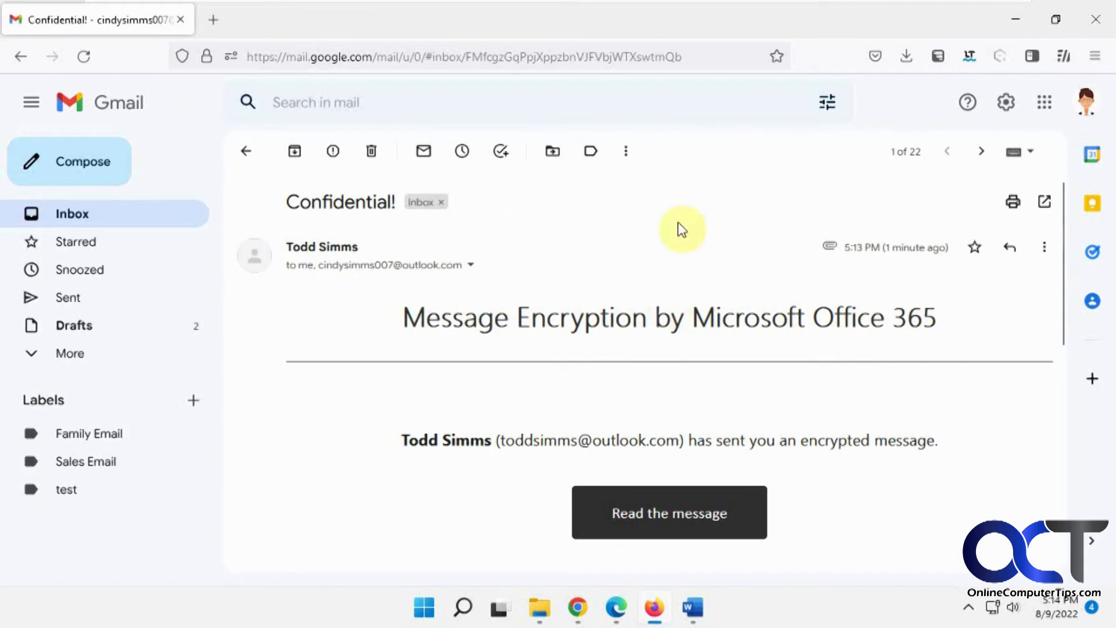
mouse_move(341, 210)
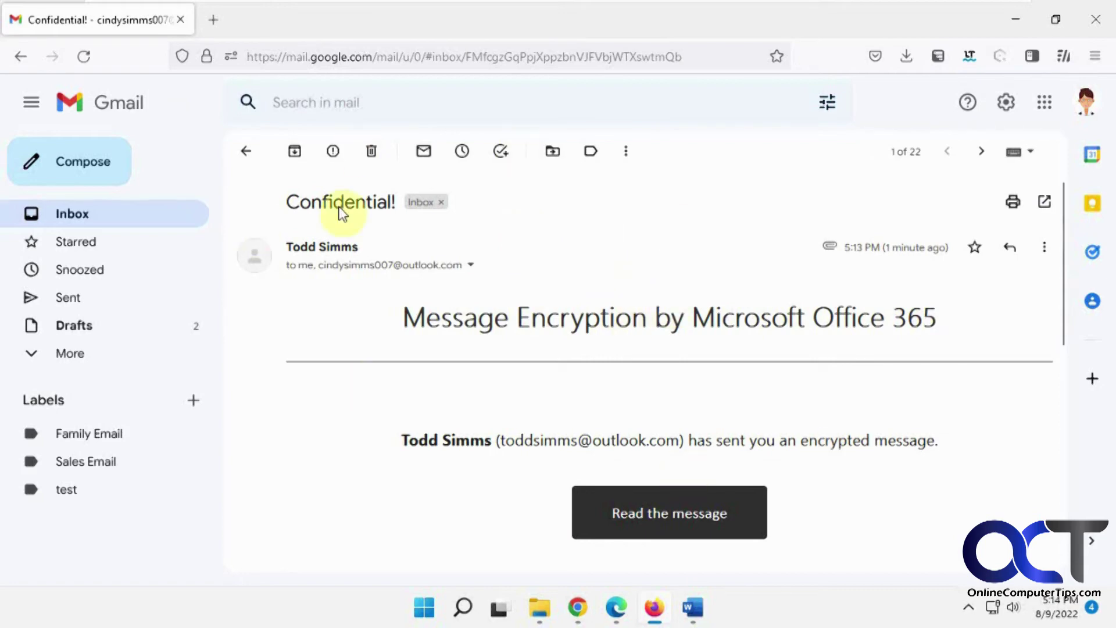
mouse_move(699, 461)
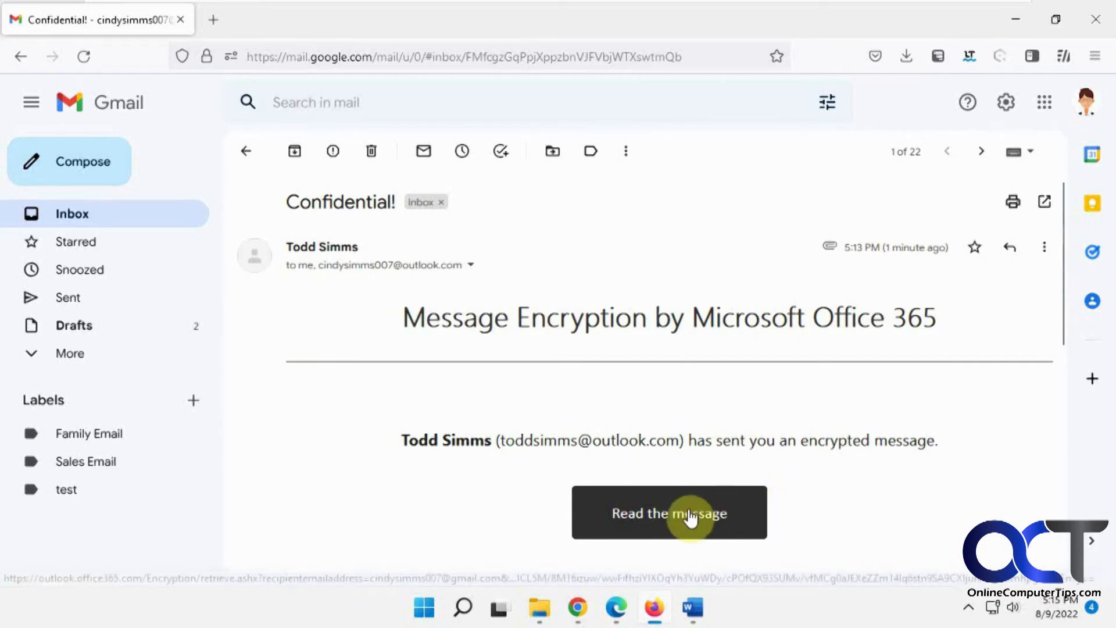
Step: Follow the Read the message link and choose Get a passcode on the authentication page
left_click(692, 514)
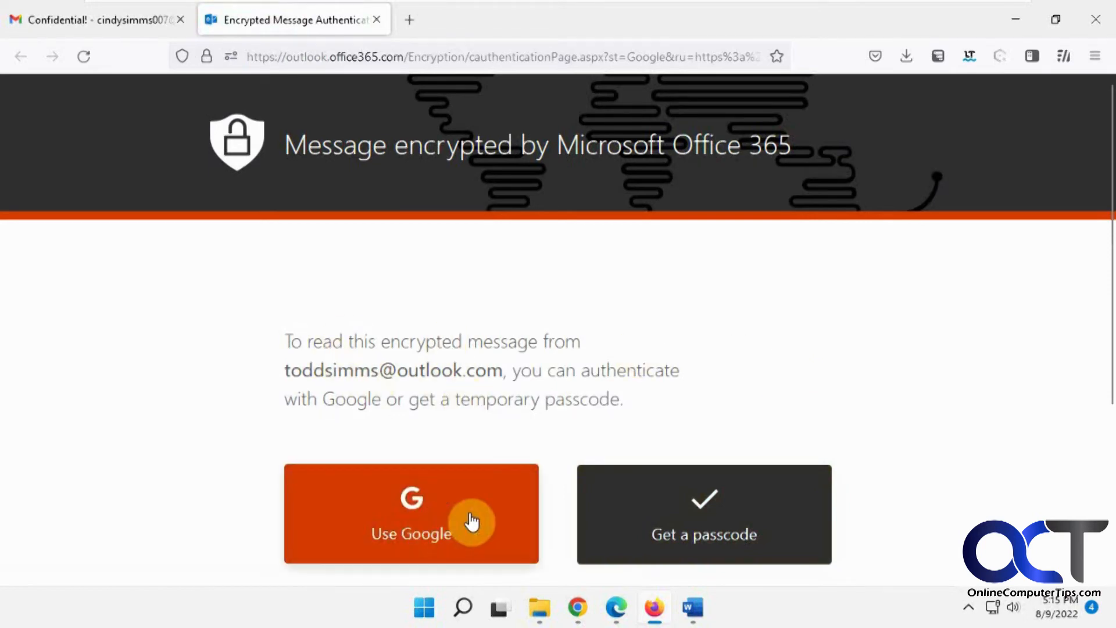
mouse_move(621, 354)
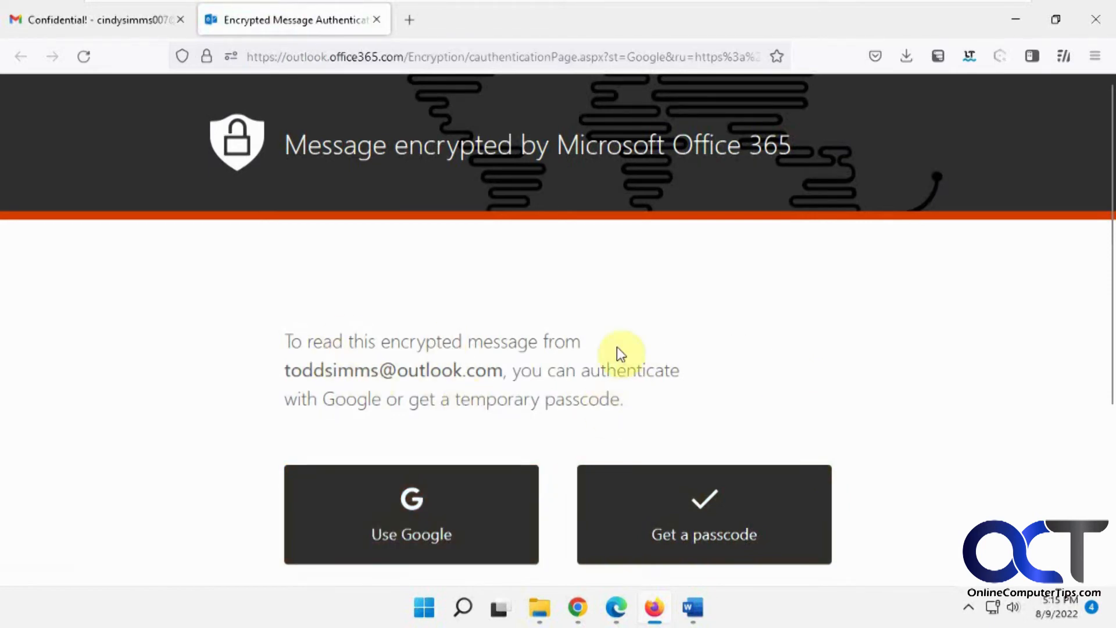
mouse_move(351, 251)
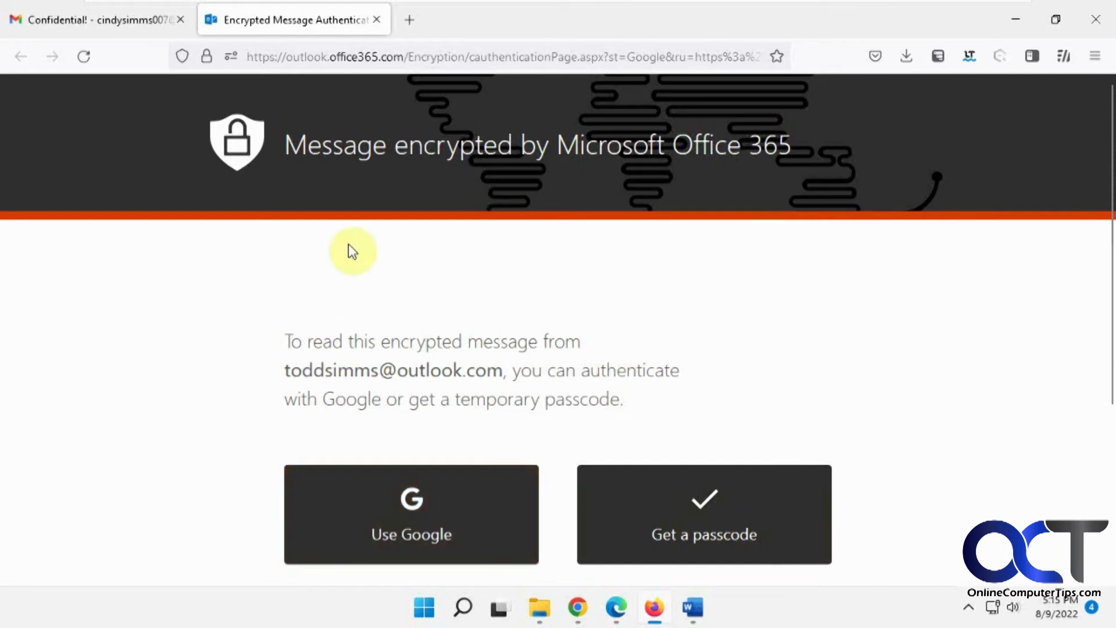
mouse_move(411, 332)
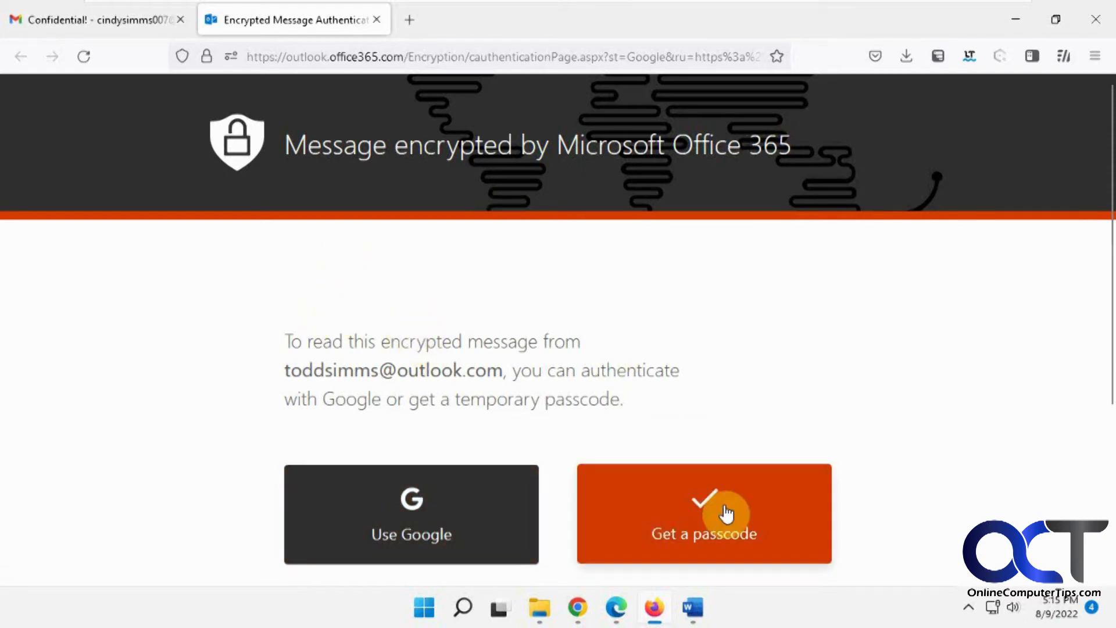
left_click(727, 514)
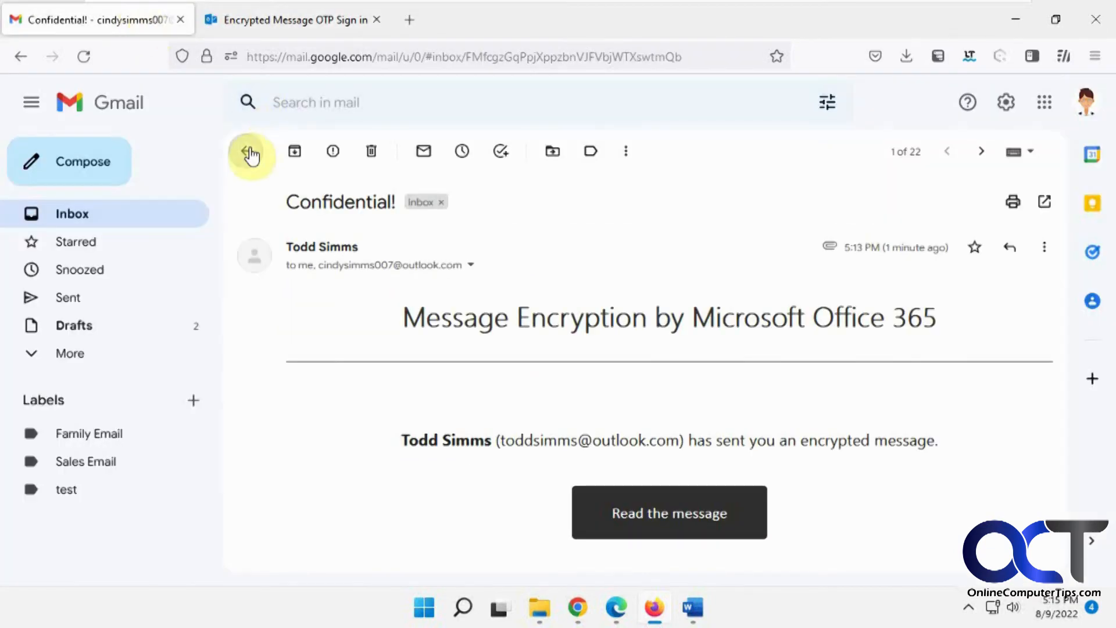
left_click(251, 154)
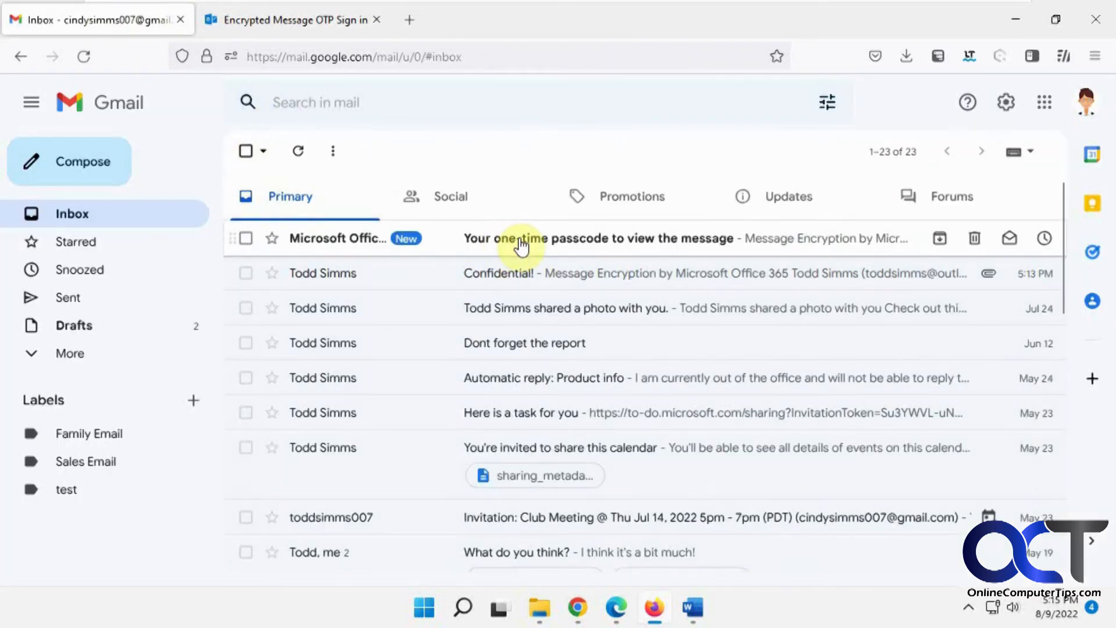
left_click(521, 239)
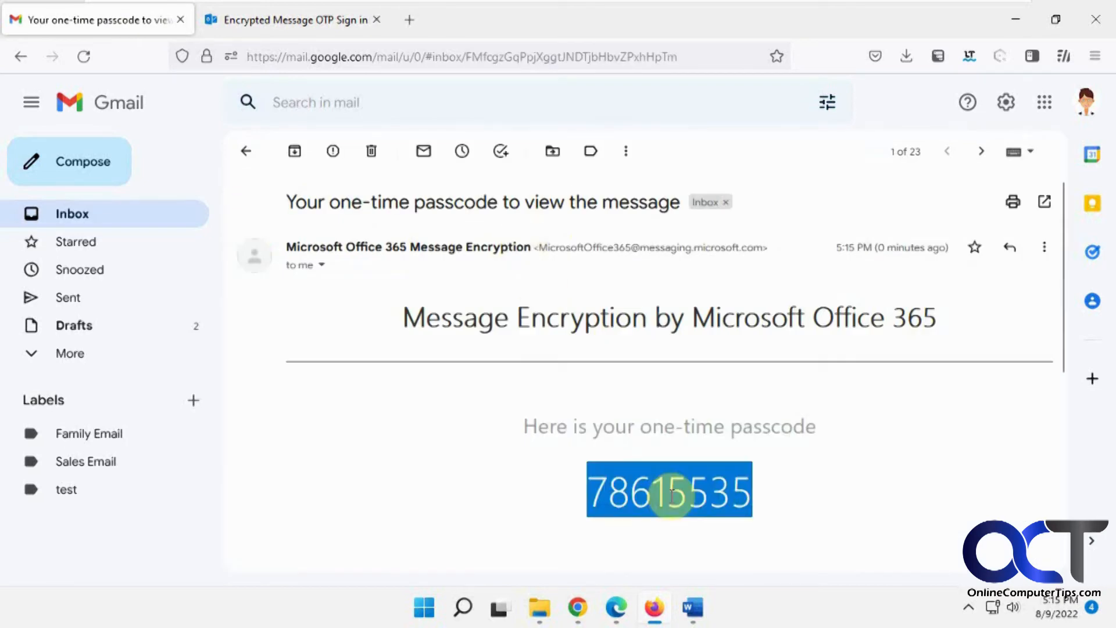
left_click(292, 19)
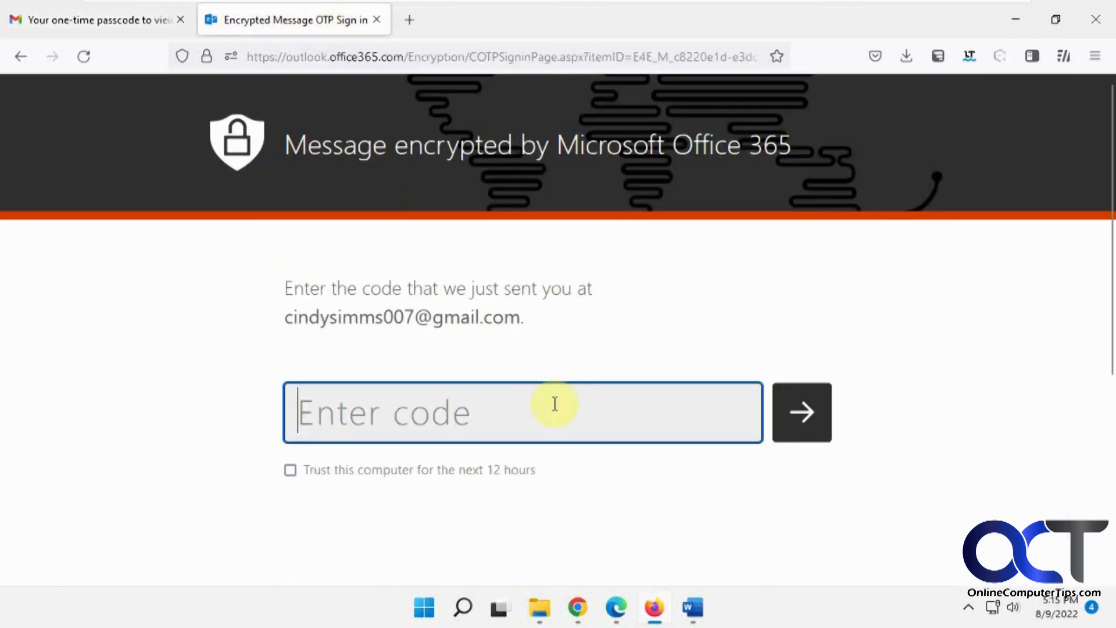
left_click(801, 421)
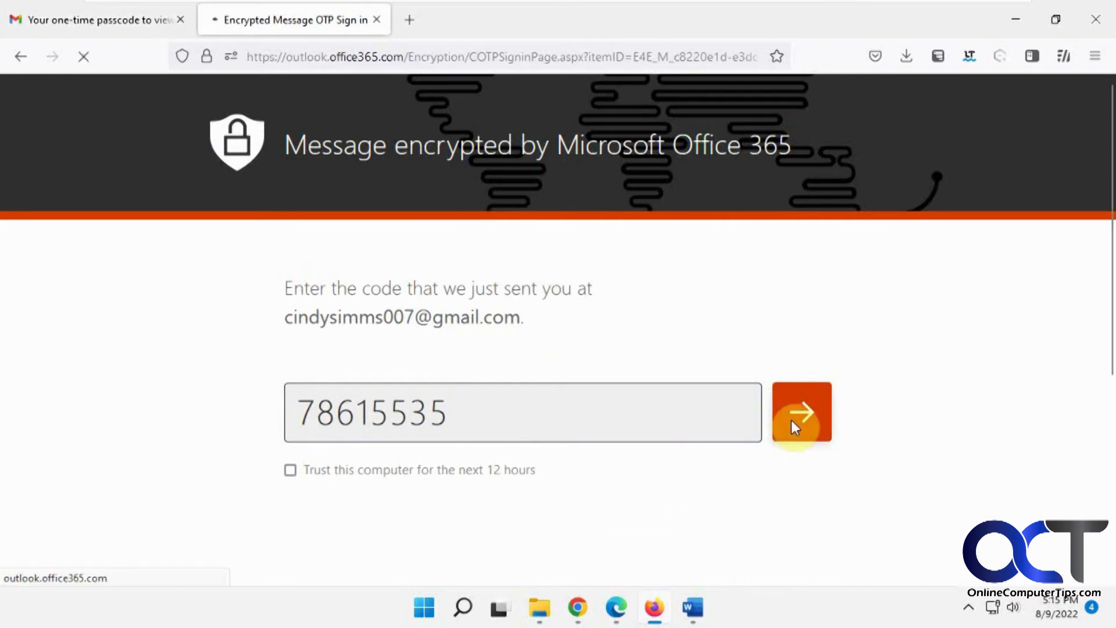
Step: Unlock the message with the passcode, confirm Forward is greyed out, and confirm Brochure.docx previewing fails
left_click(802, 411)
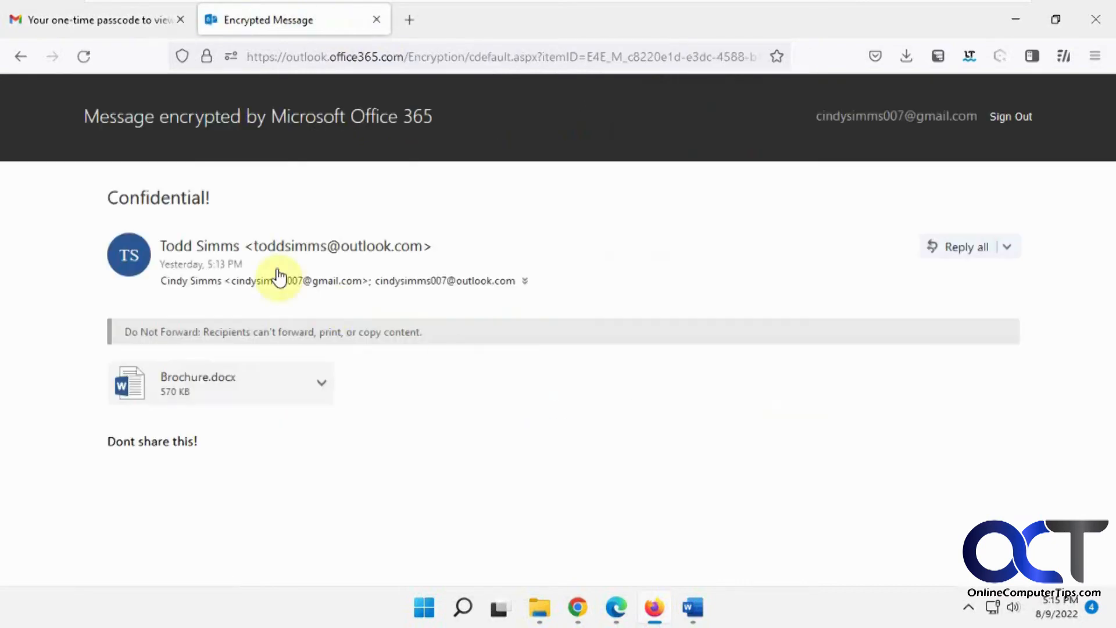
mouse_move(227, 428)
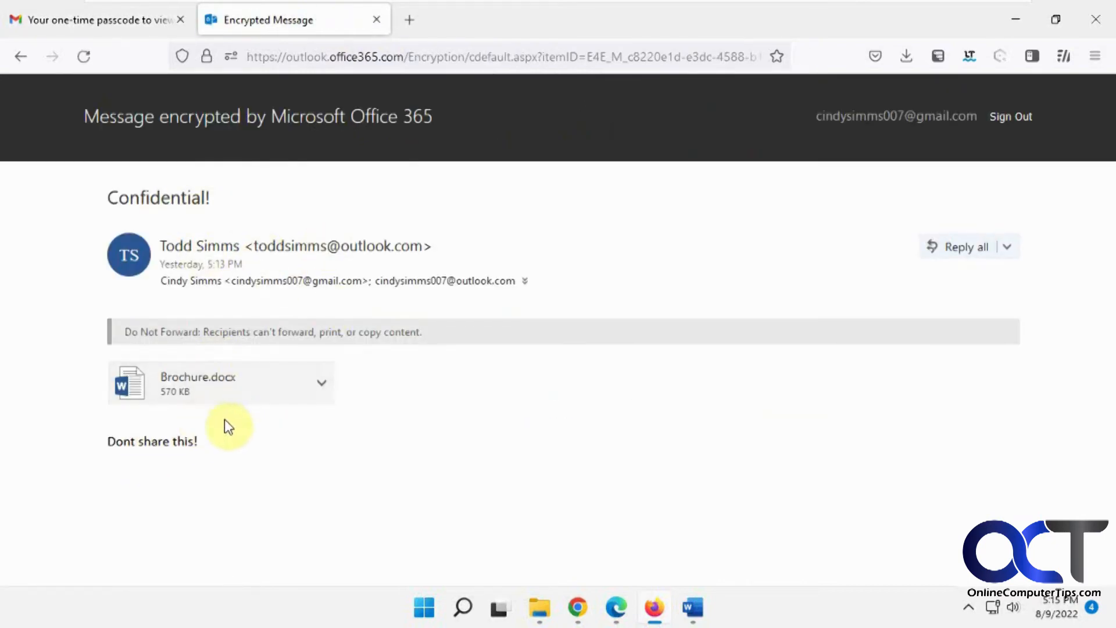
mouse_move(1030, 253)
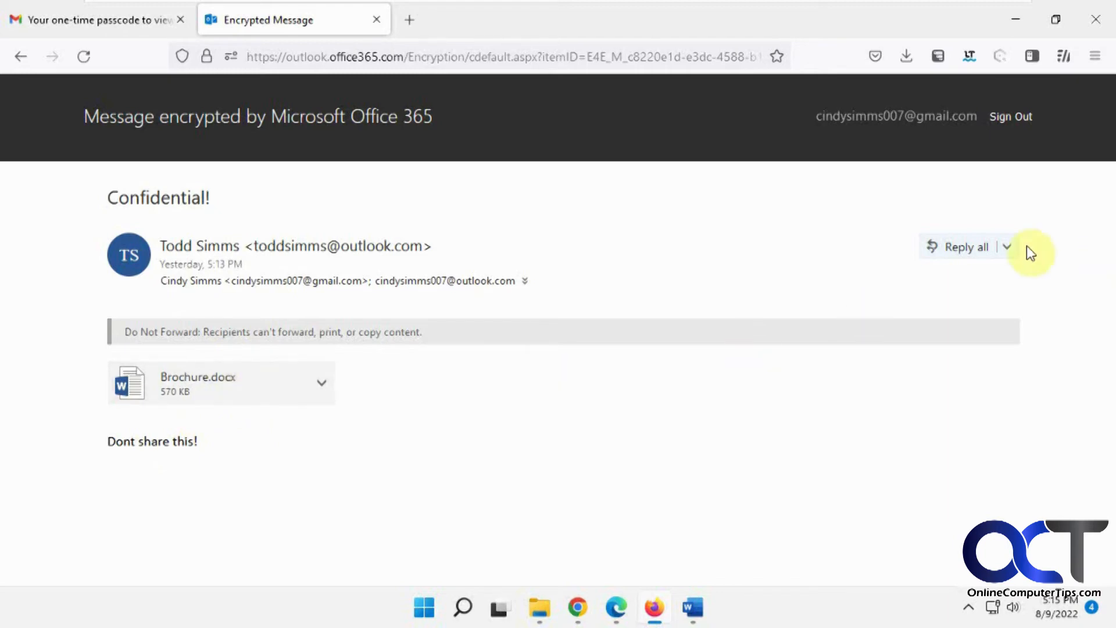
left_click(1007, 246)
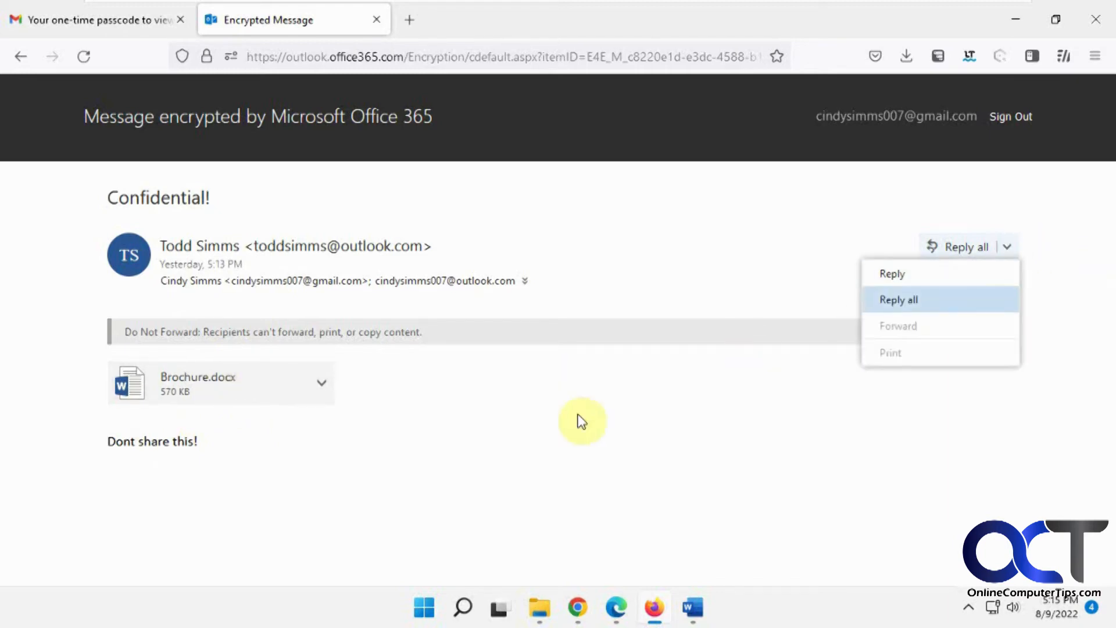
left_click(322, 384)
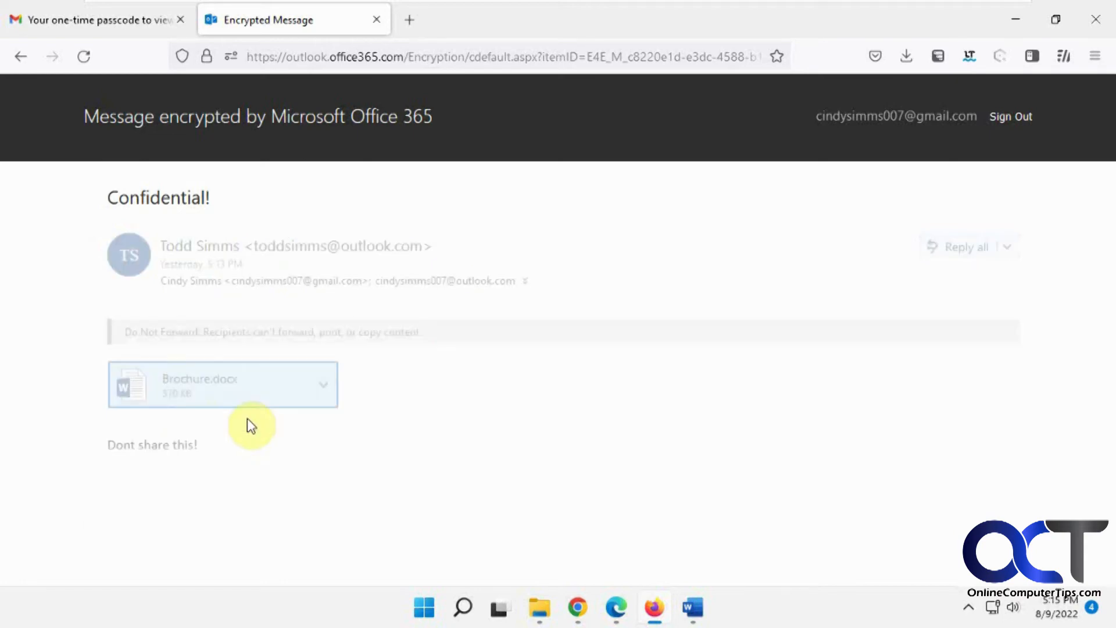
left_click(199, 385)
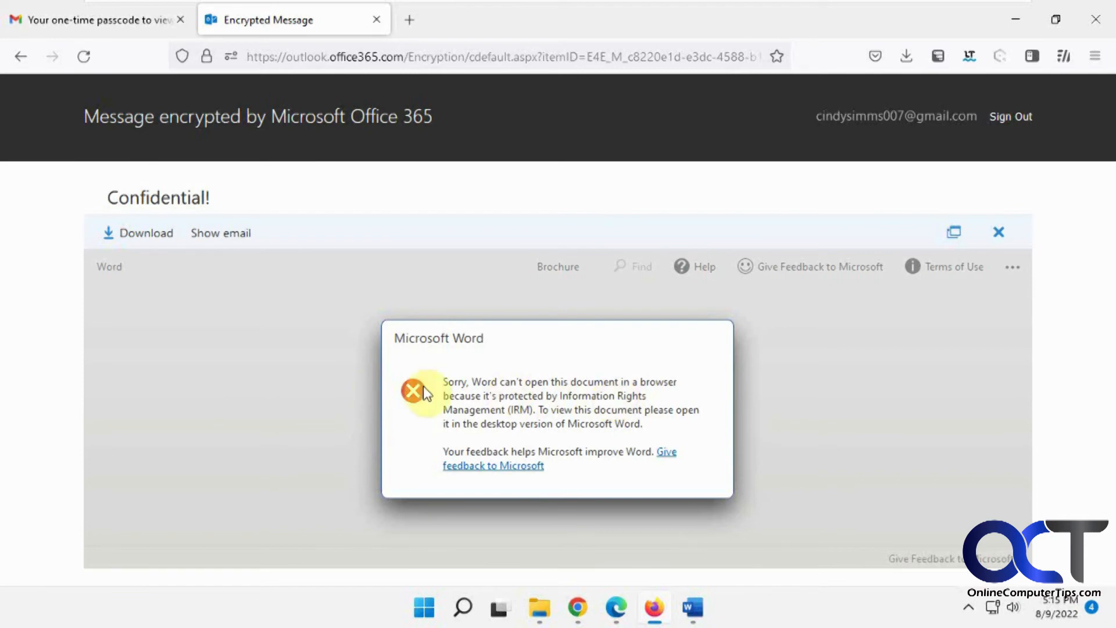
left_click(999, 232)
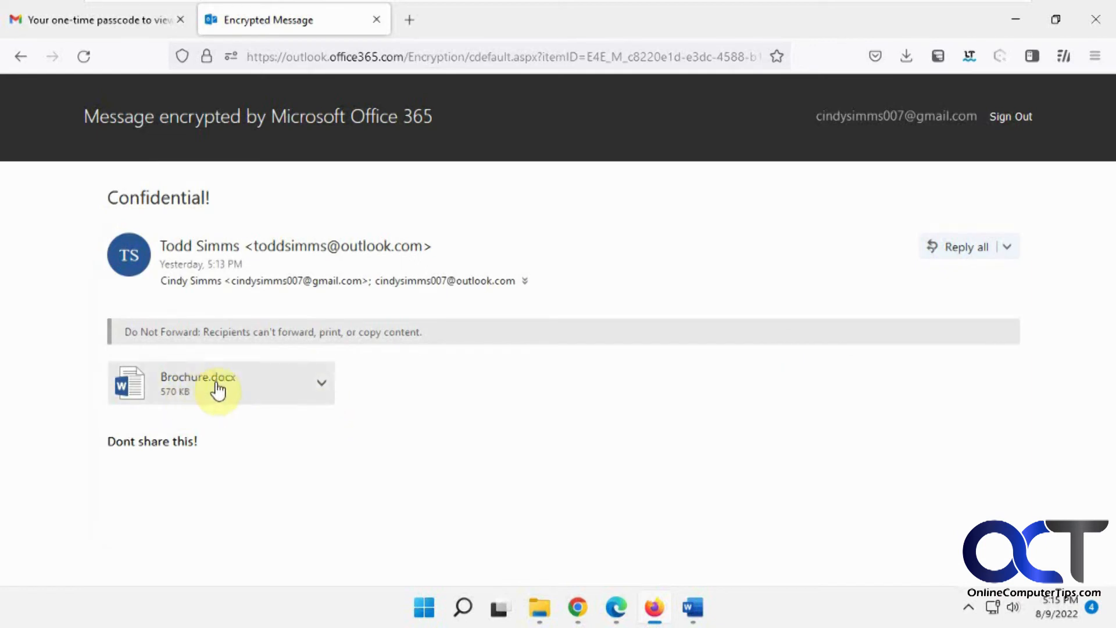
mouse_move(204, 419)
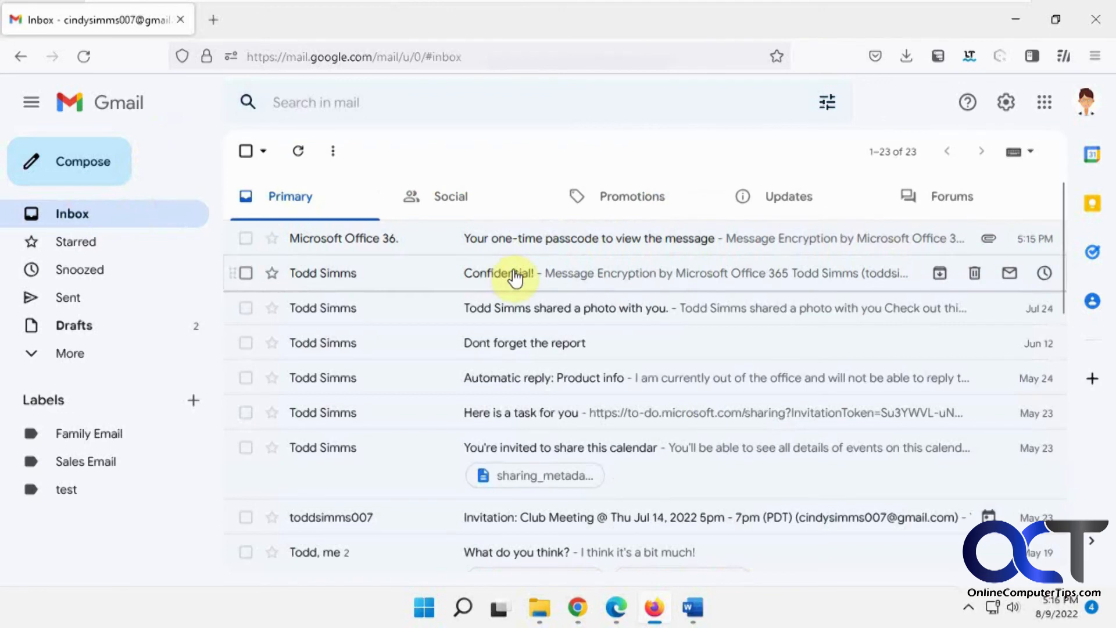
Step: Open the Confidential! email in Gmail and decrypt it by signing in with Google
left_click(499, 273)
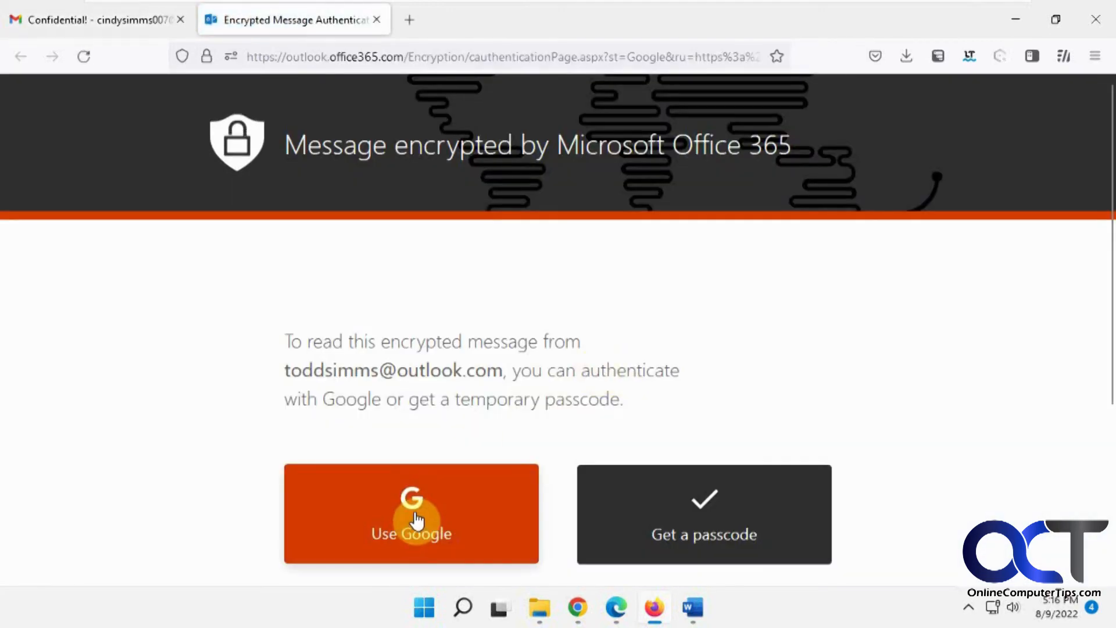
left_click(412, 517)
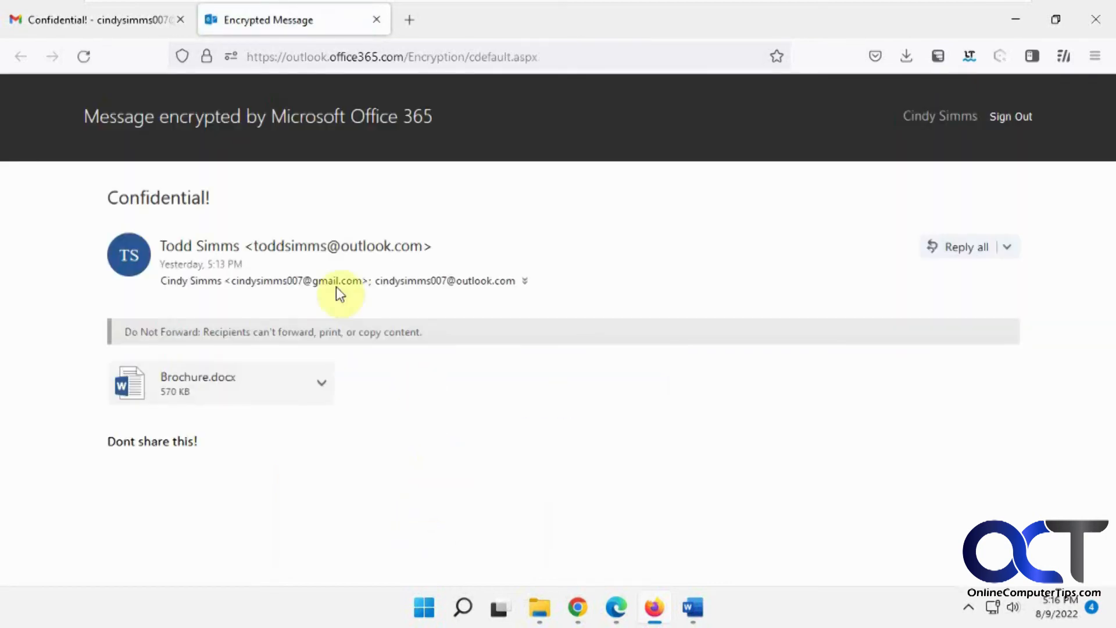
mouse_move(469, 284)
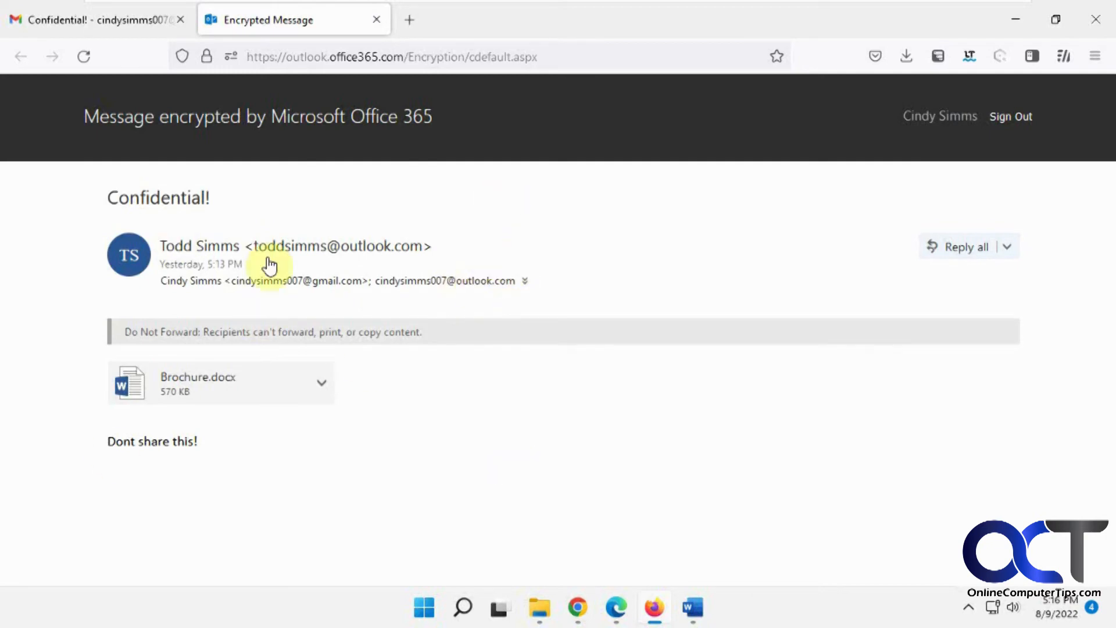
mouse_move(318, 253)
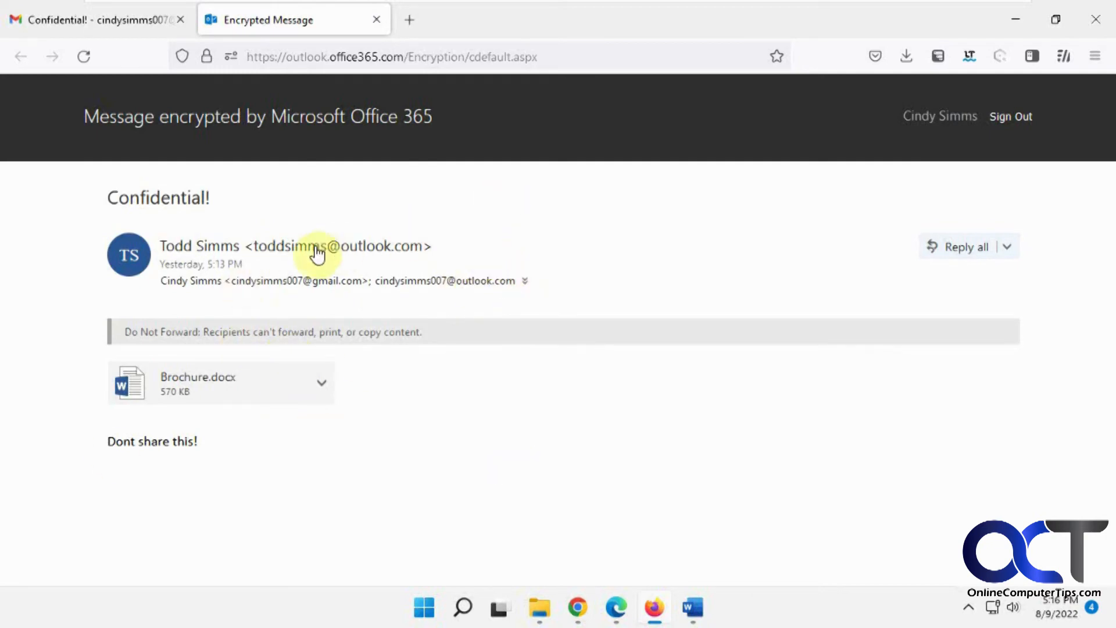
mouse_move(427, 254)
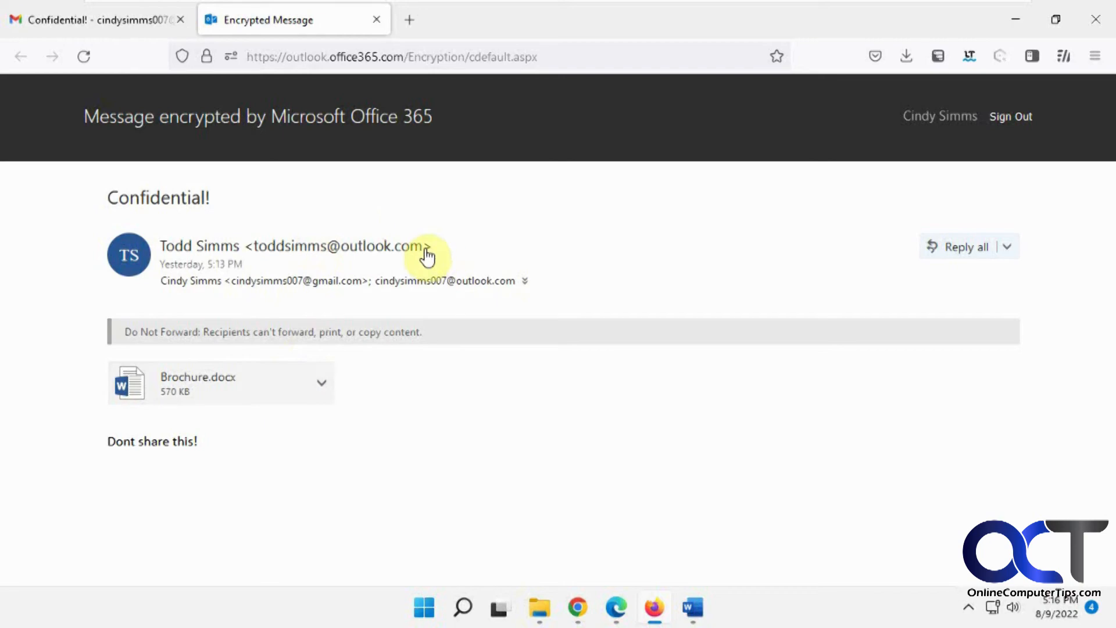
mouse_move(186, 382)
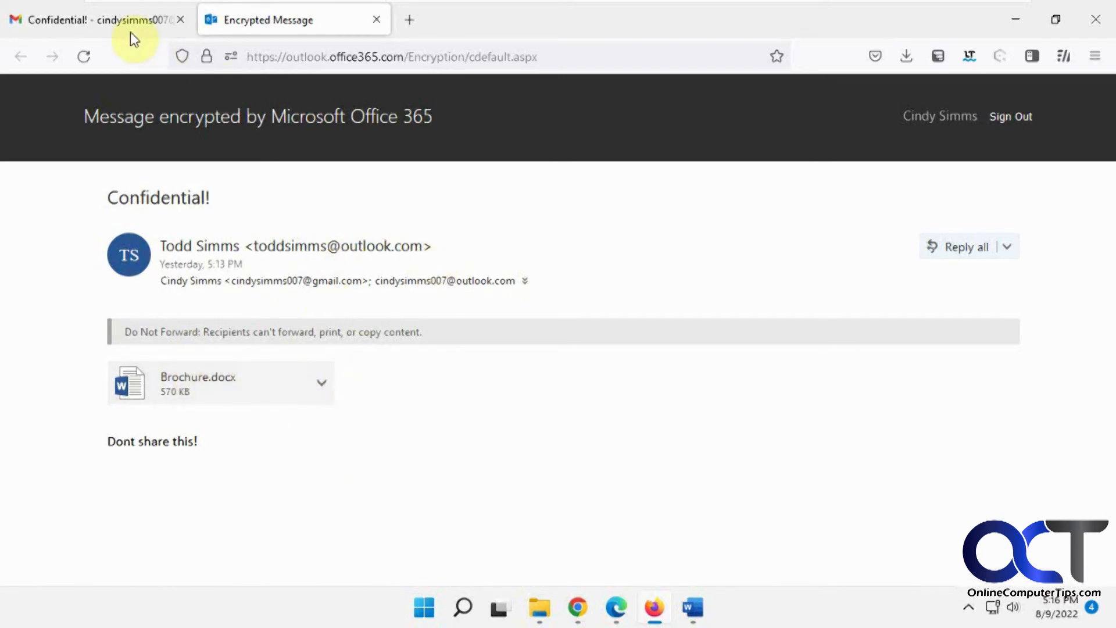
left_click(87, 19)
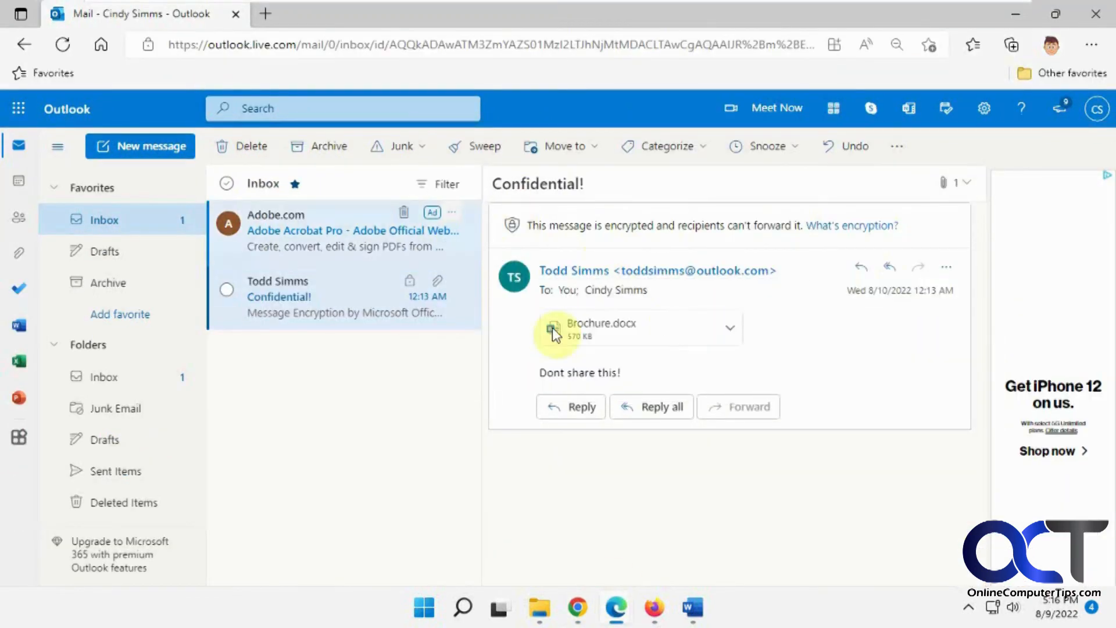
mouse_move(563, 372)
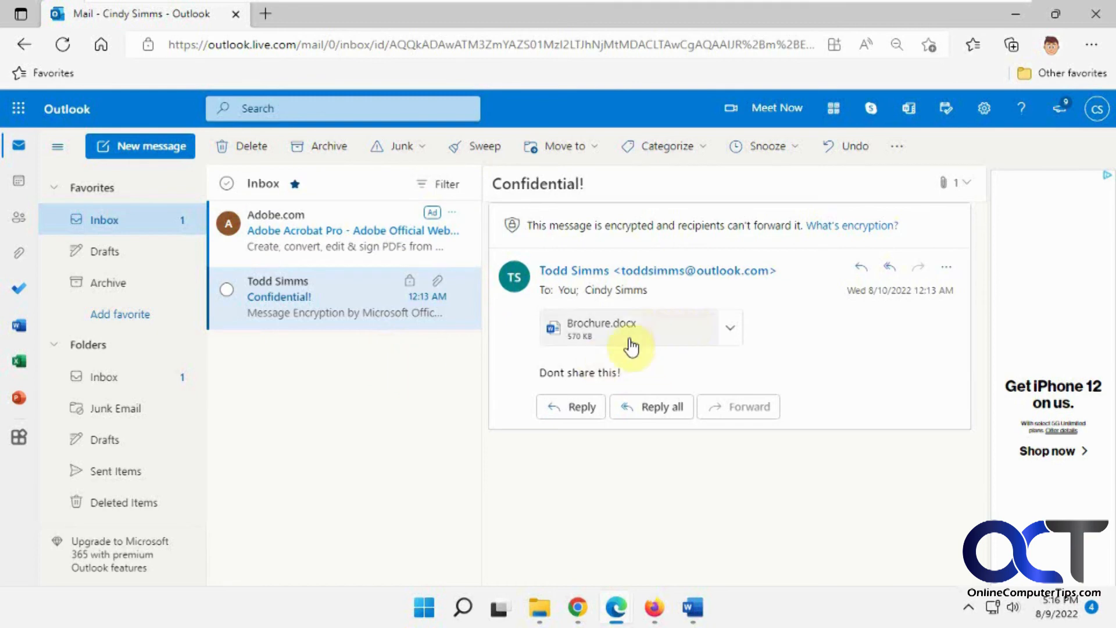
mouse_move(630, 338)
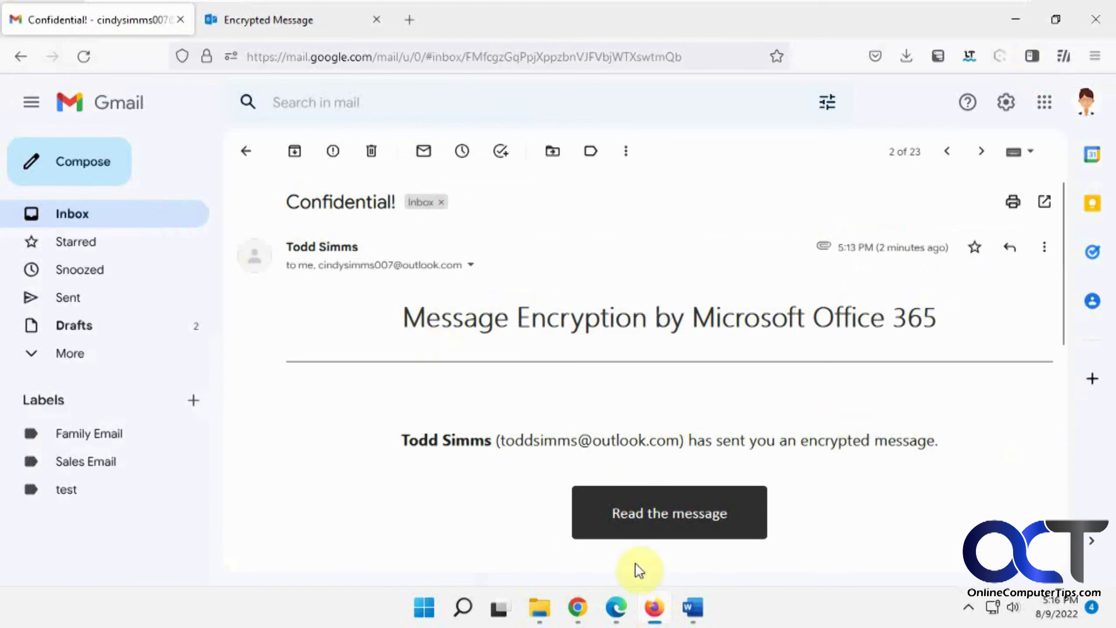
Step: Use Read the message to load Confidential! with Brochure.docx and its Do Not Forward restriction
left_click(669, 512)
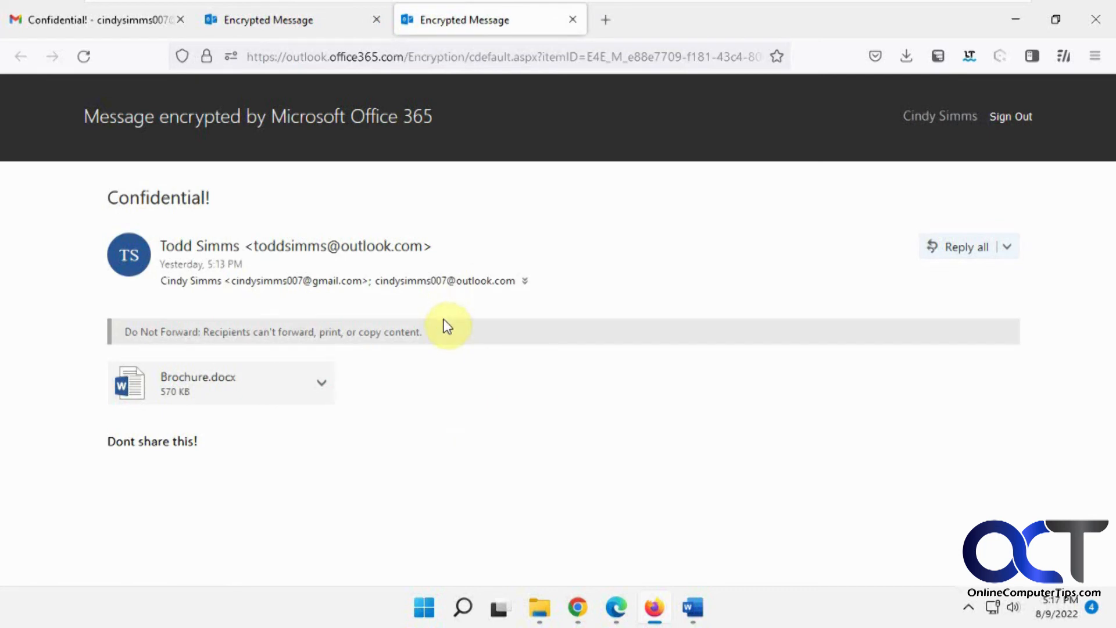
mouse_move(399, 153)
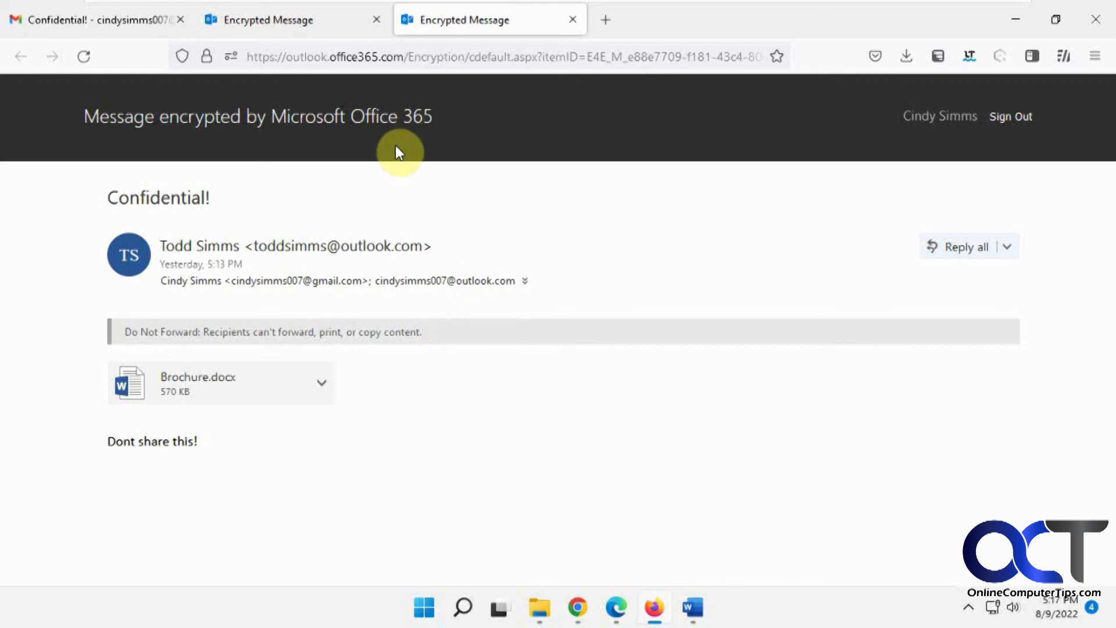
mouse_move(307, 19)
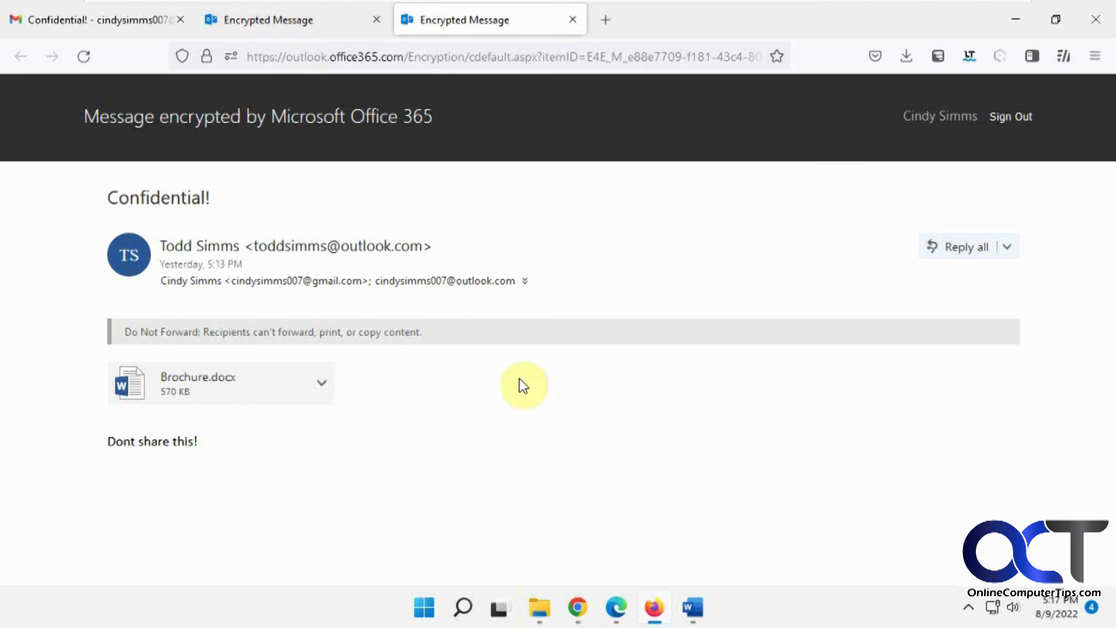
mouse_move(506, 407)
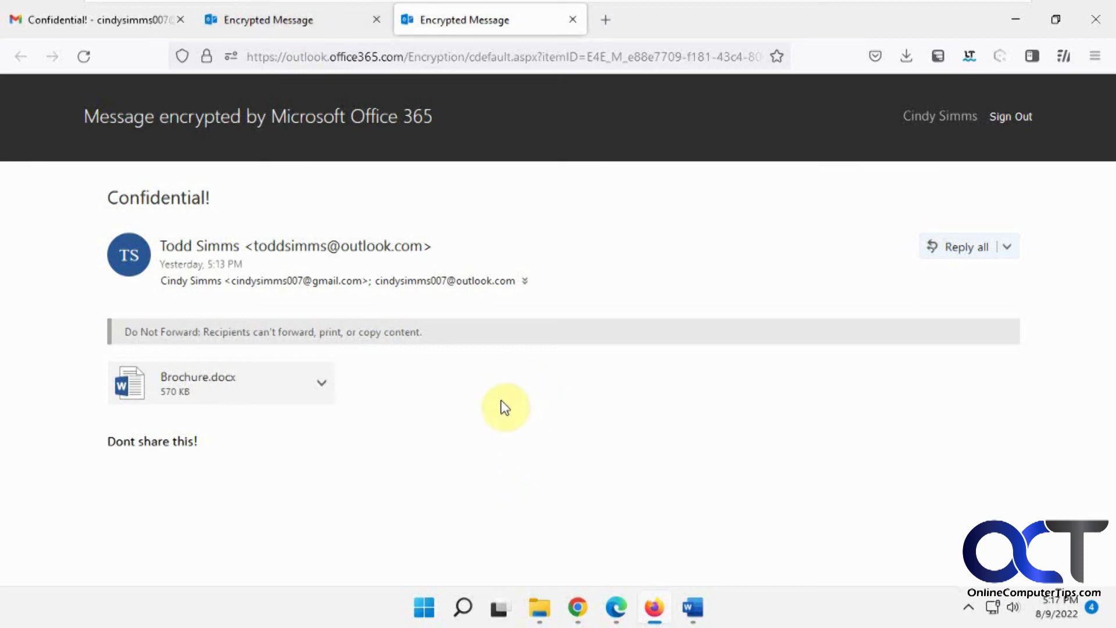
mouse_move(359, 334)
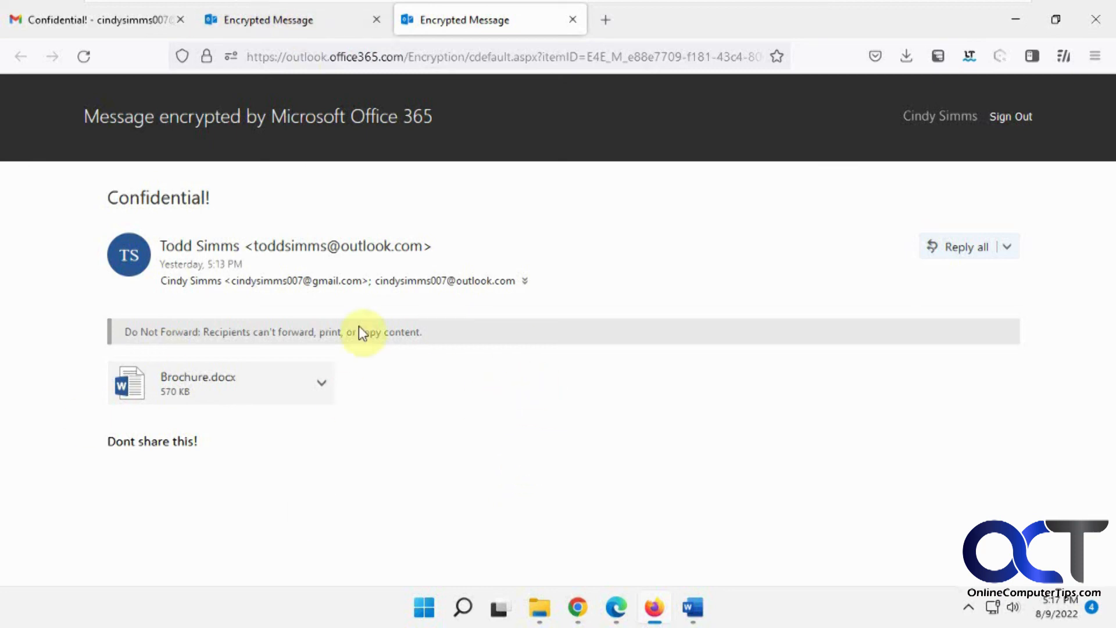
mouse_move(259, 482)
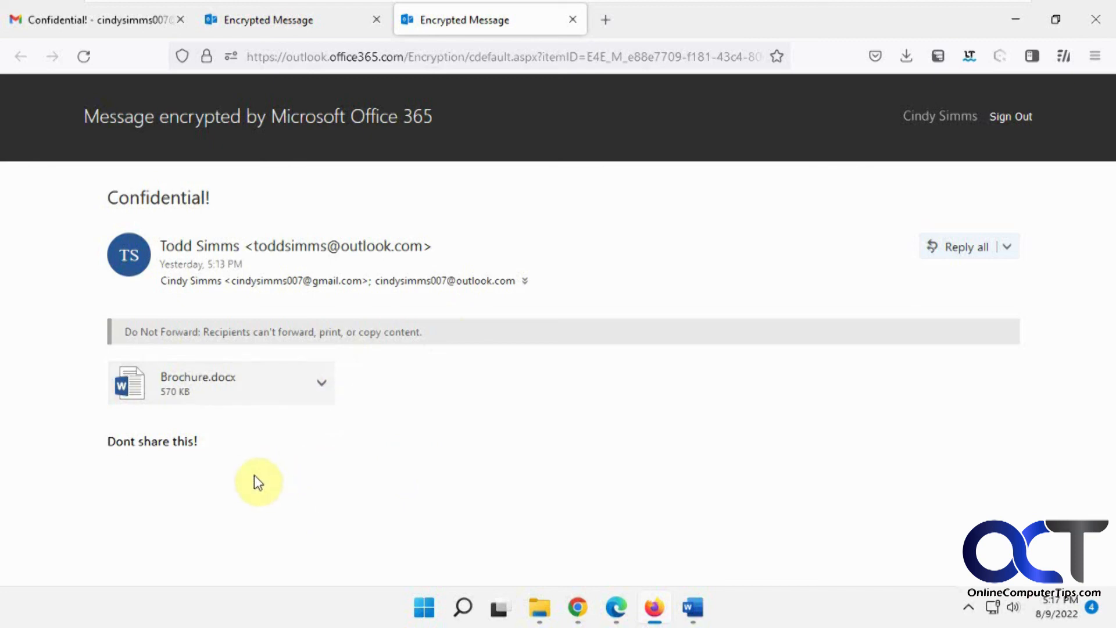
mouse_move(420, 481)
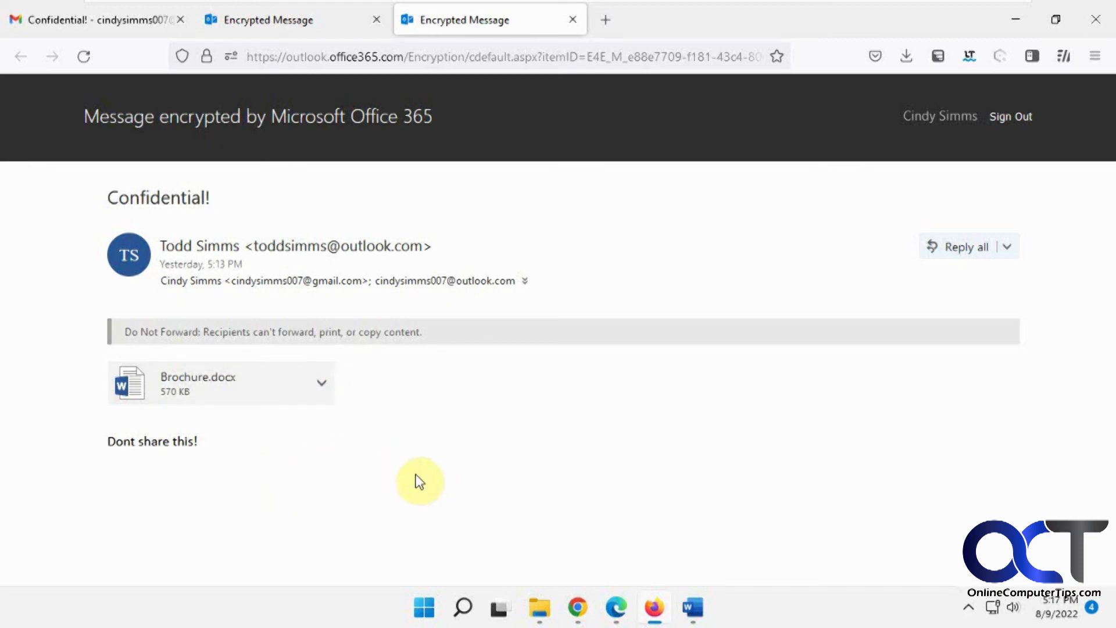
mouse_move(411, 483)
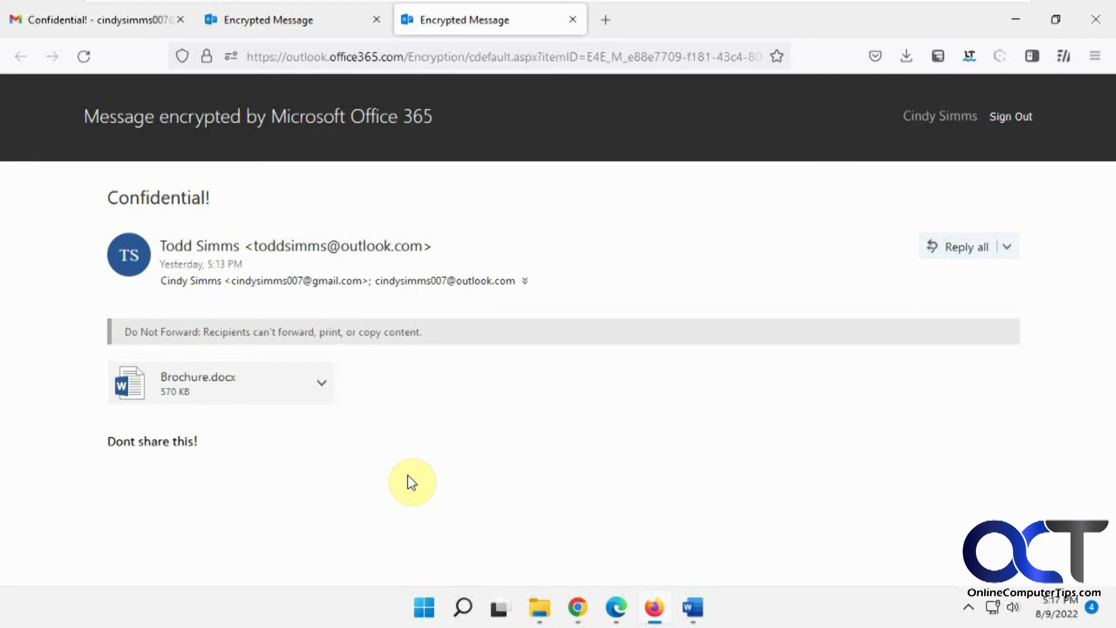
mouse_move(527, 418)
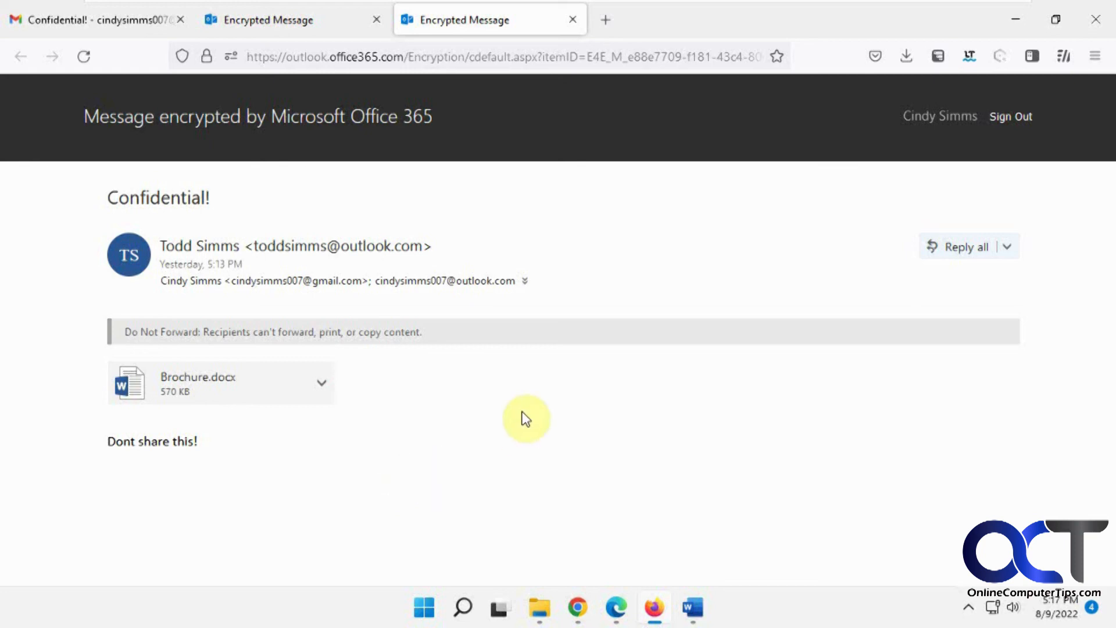